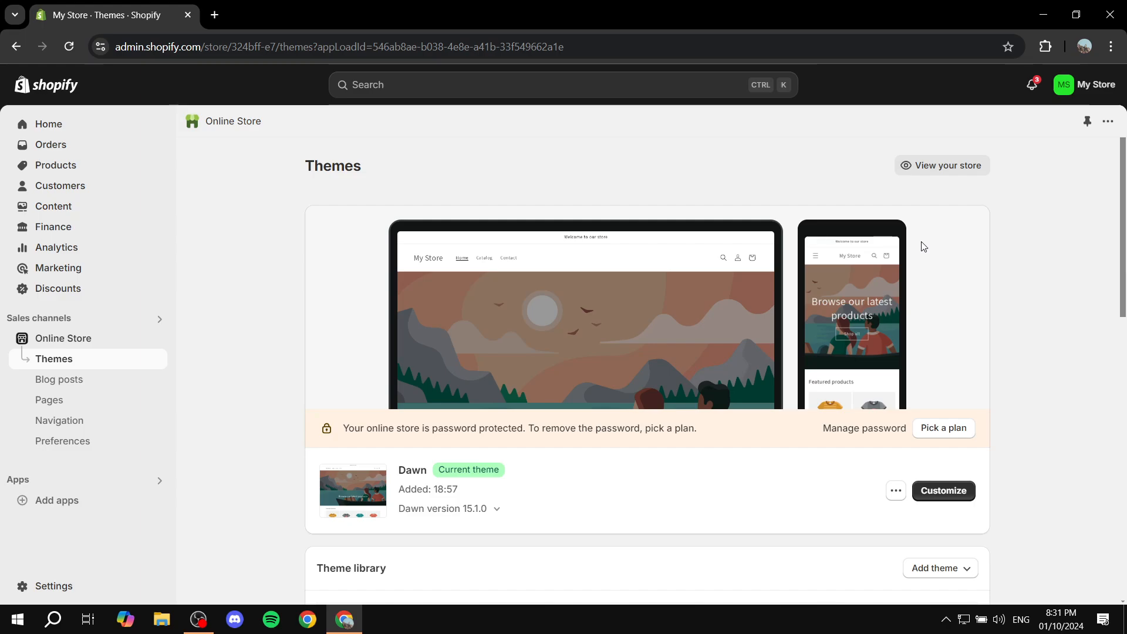
mouse_move(401, 326)
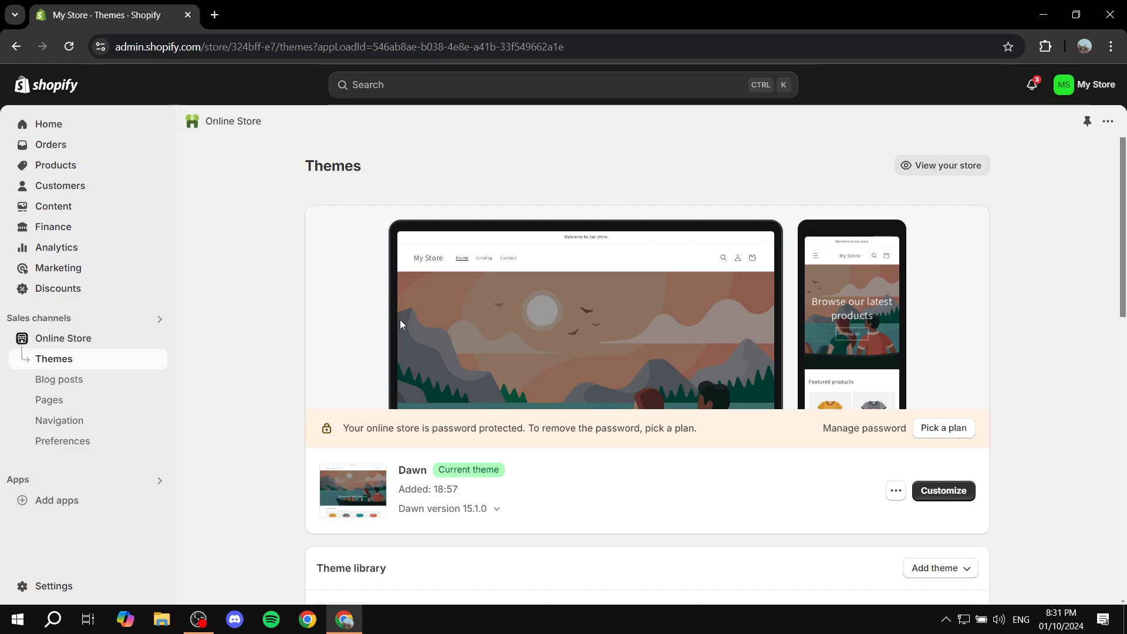
mouse_move(92, 364)
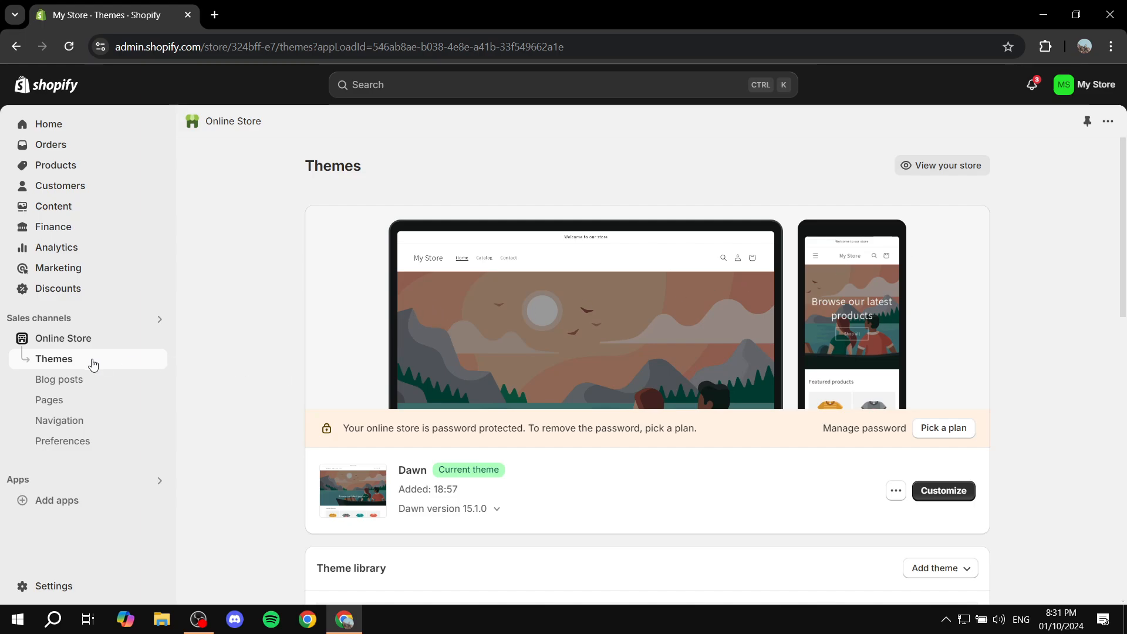
mouse_move(156, 342)
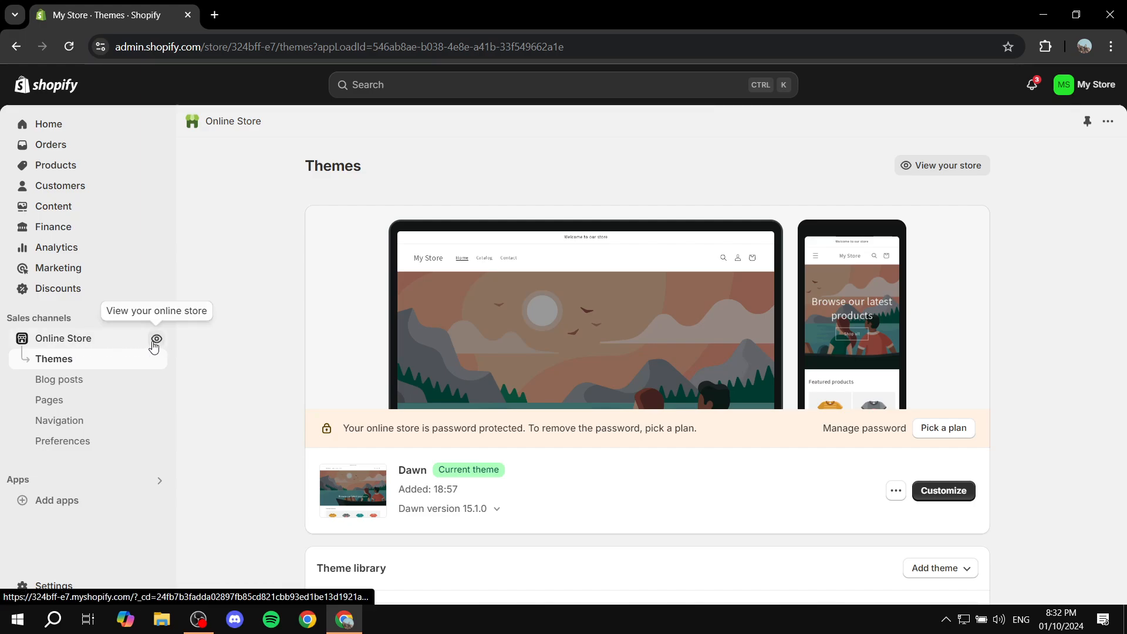
Preview the live online store and view the Purple product page.
click(157, 339)
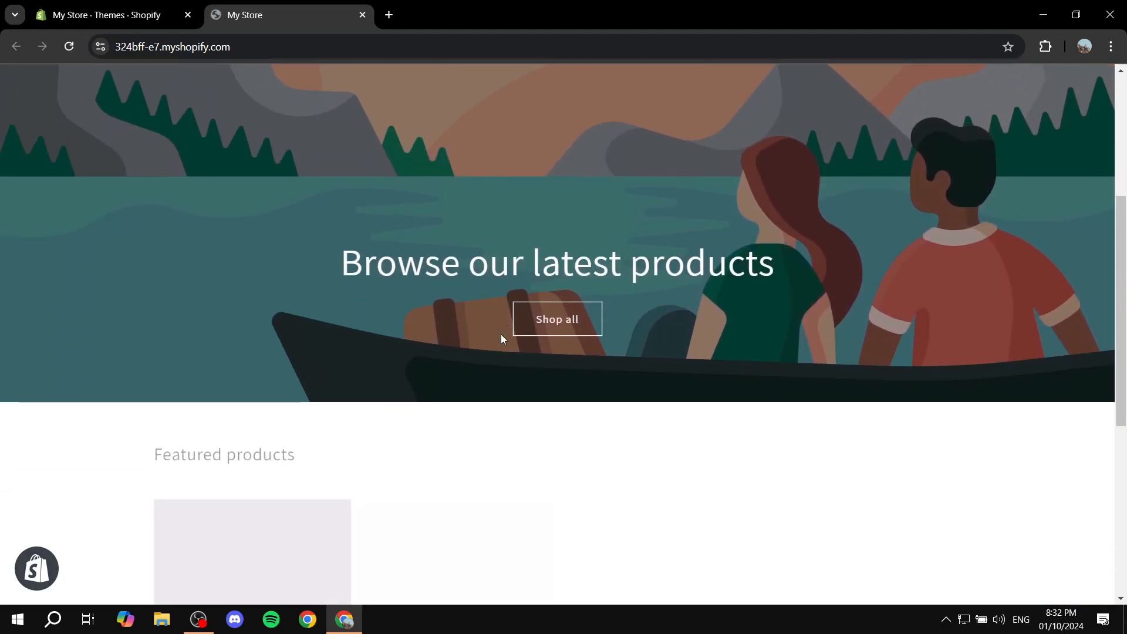
scroll(down, 3)
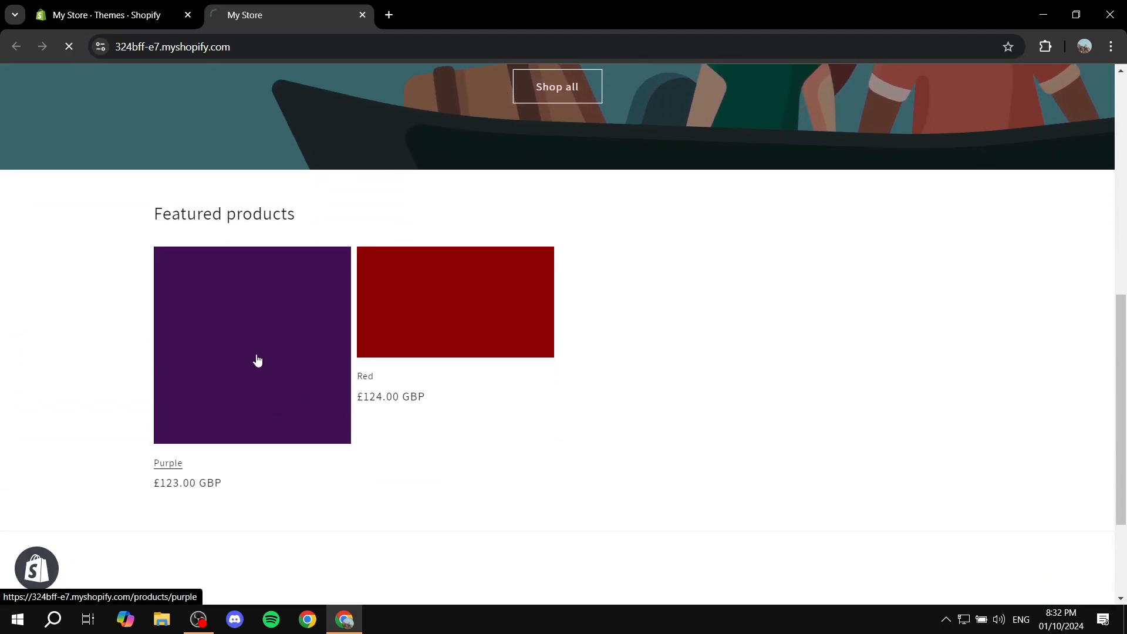
click(252, 346)
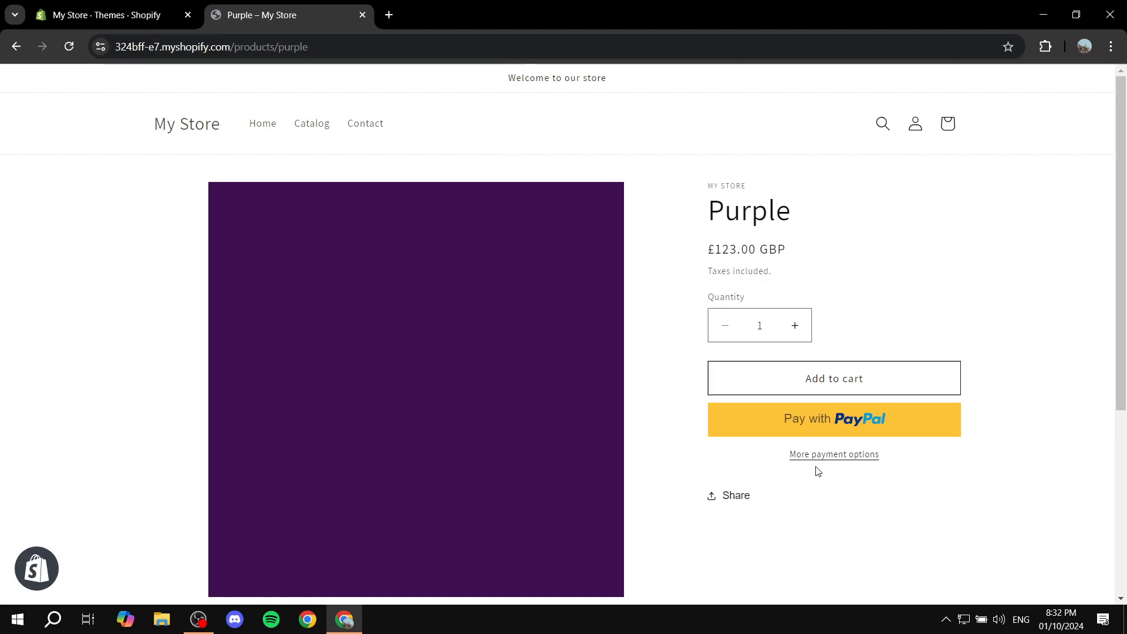
mouse_move(909, 428)
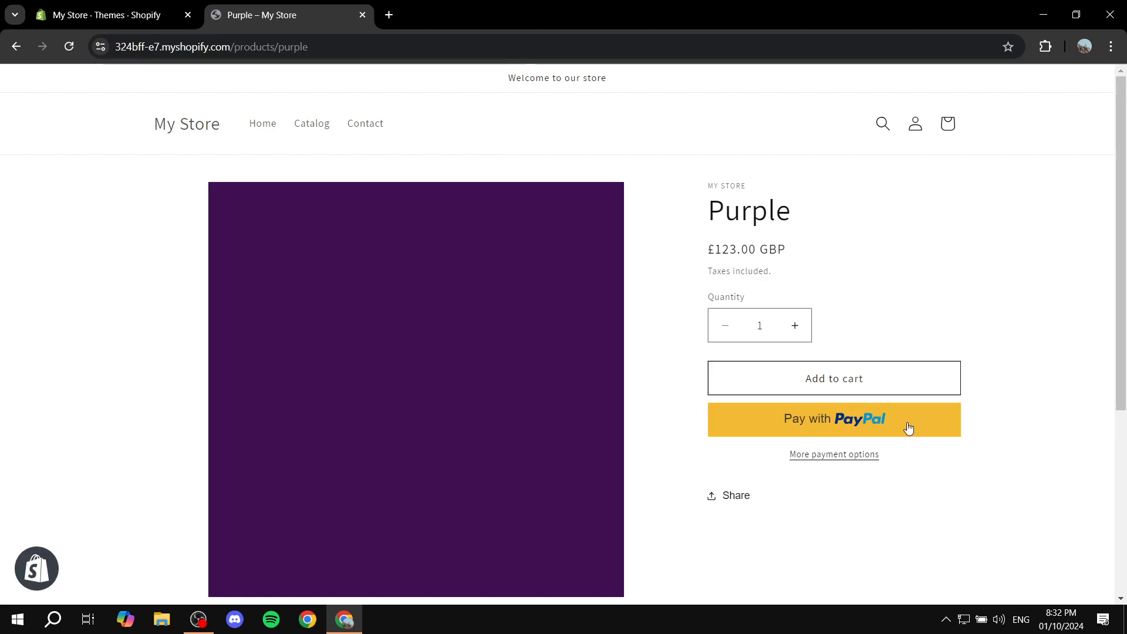
mouse_move(879, 457)
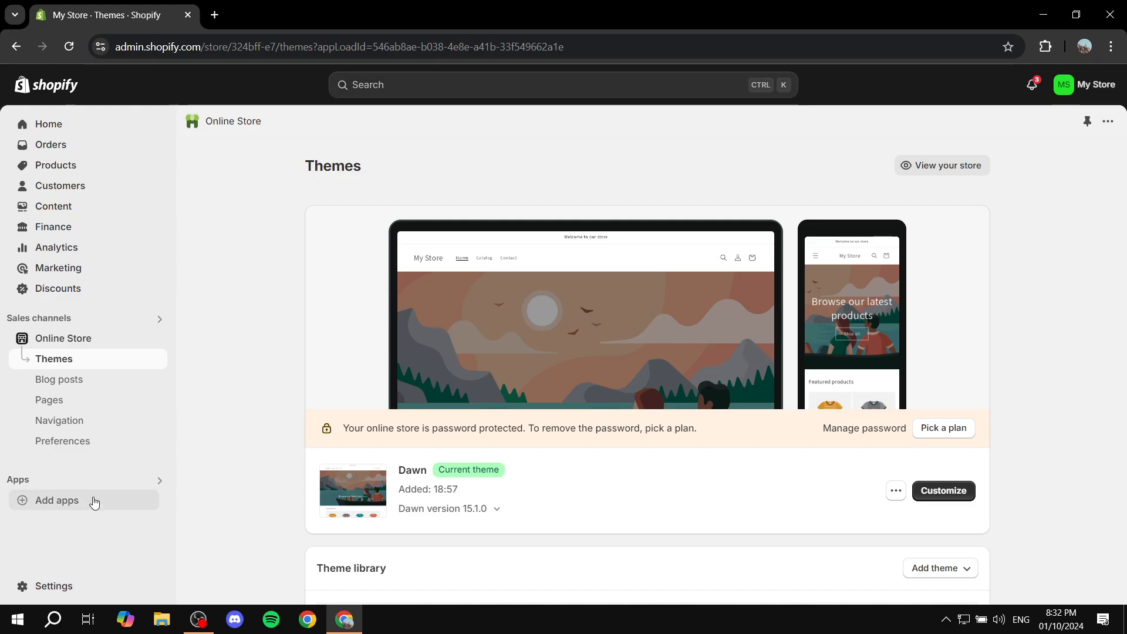
Search the Shopify App Store for 'Libuatech' via Add apps.
click(56, 501)
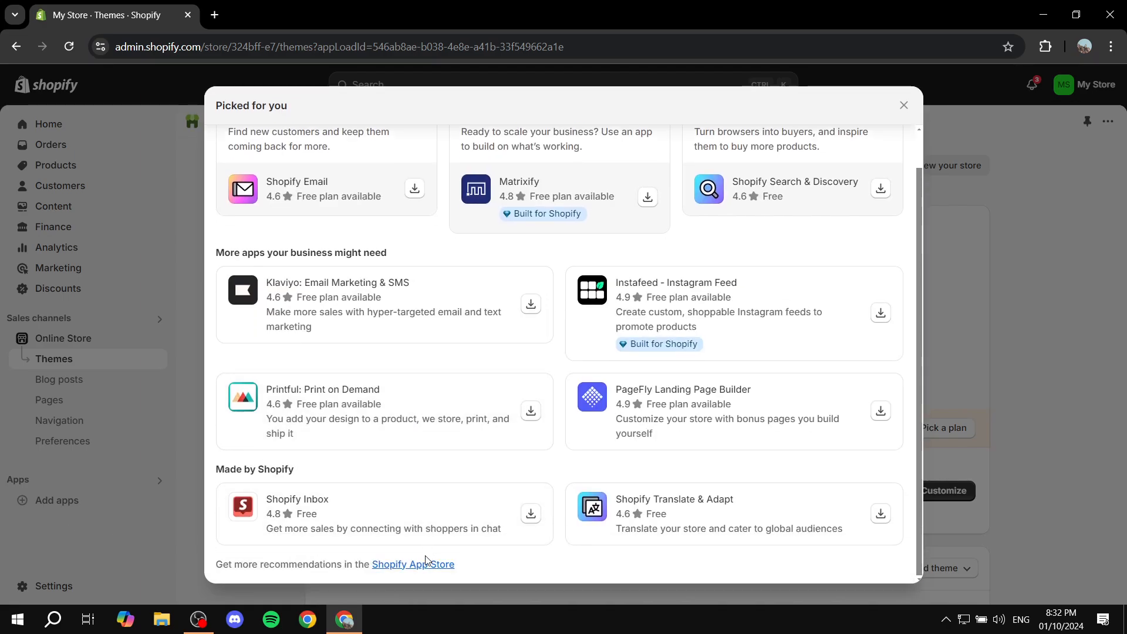
click(412, 564)
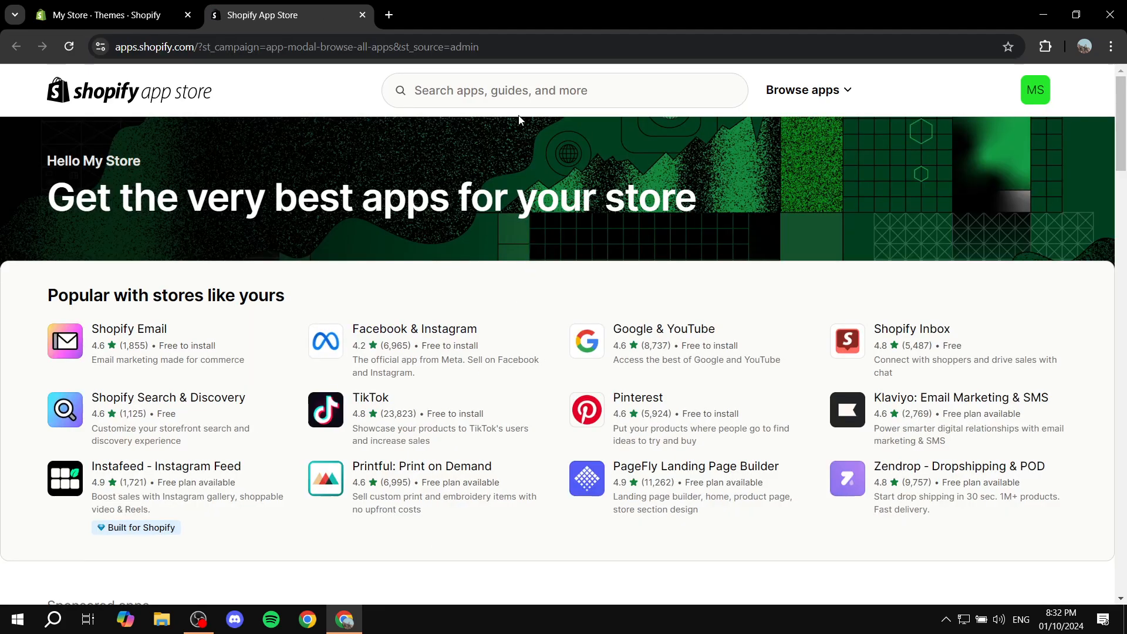
text(Libuatech)
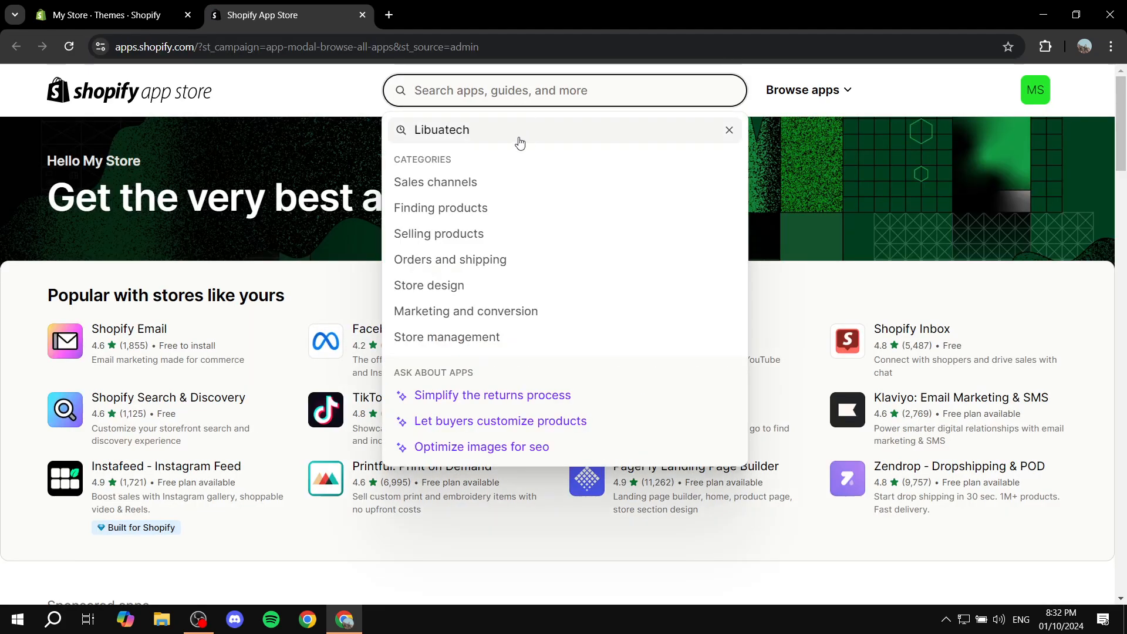
key(Enter)
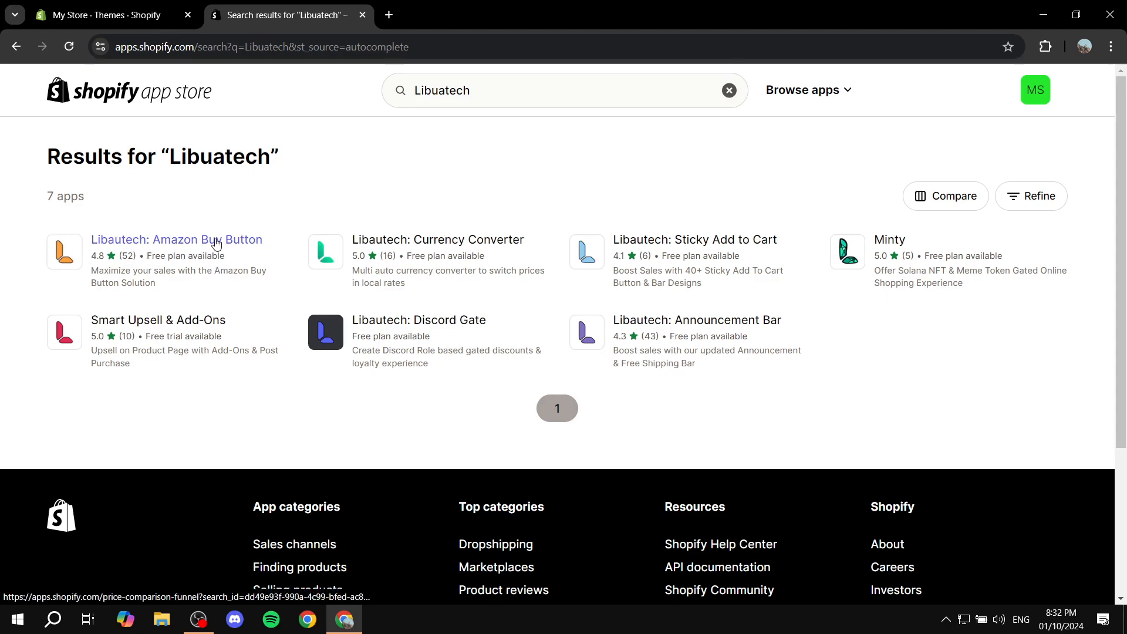
Open the Libautech: Amazon Buy Button listing, review pricing and start the install.
click(177, 240)
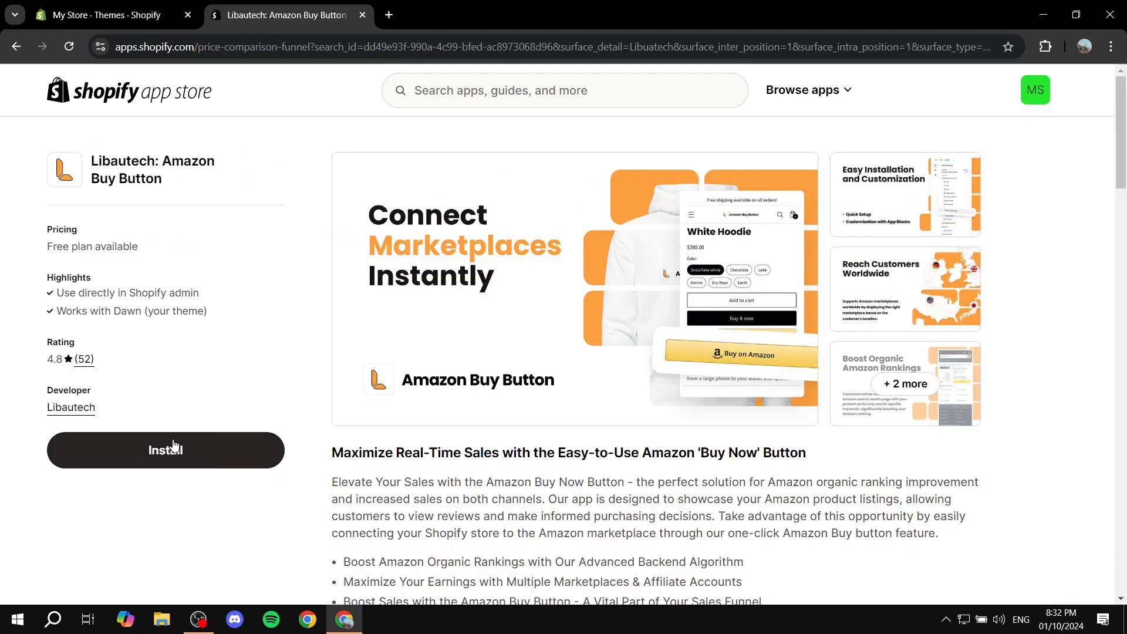
scroll(down, 3)
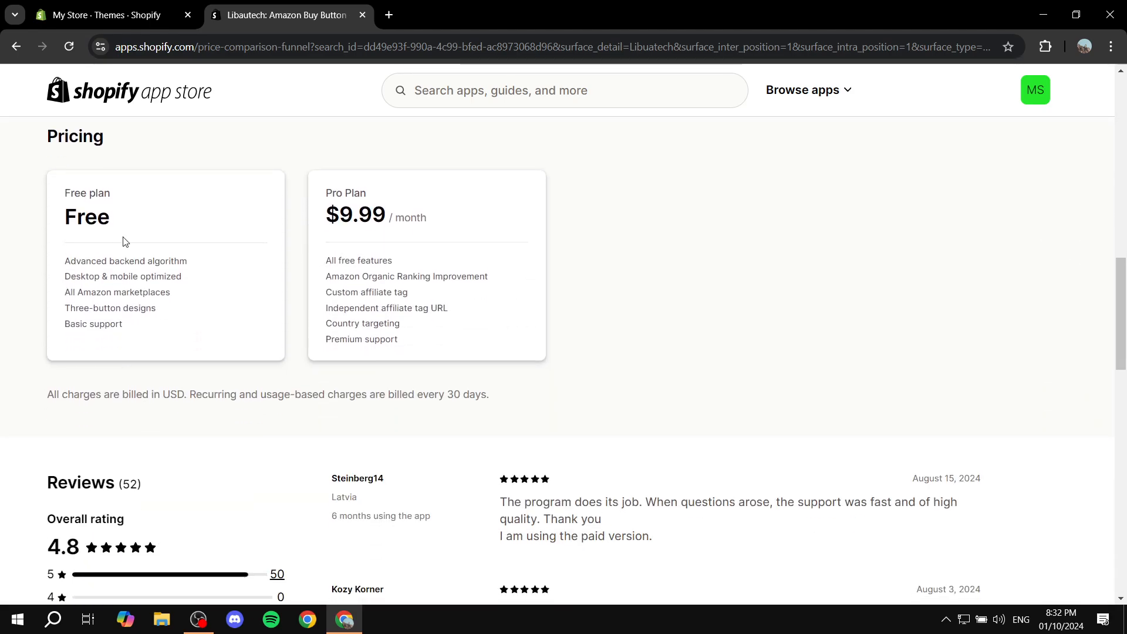
double_click(86, 218)
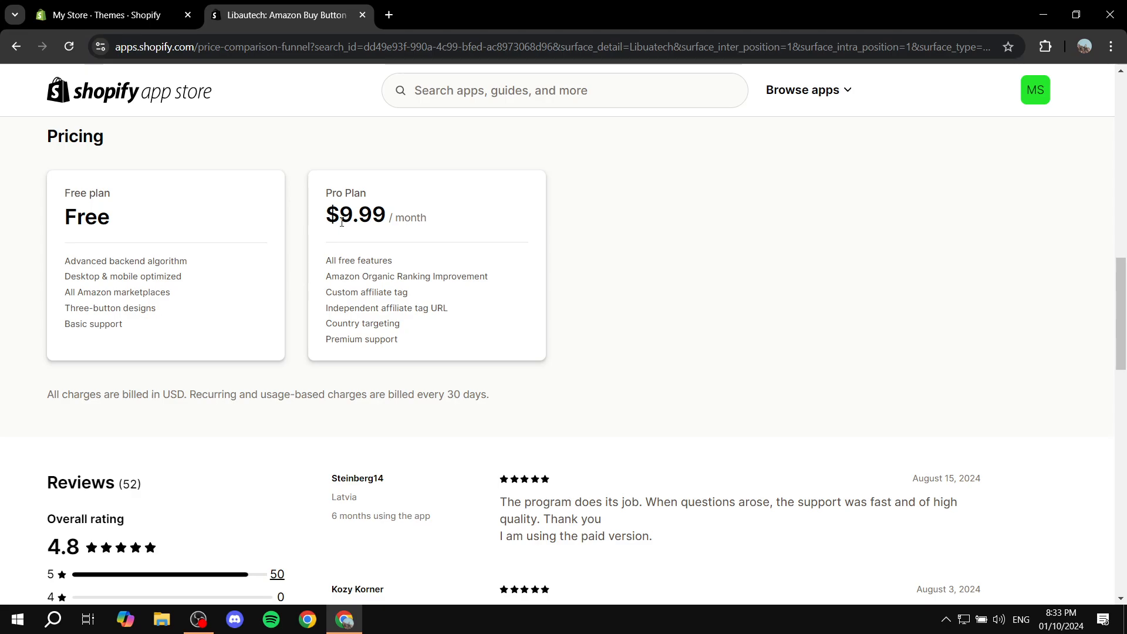
mouse_move(500, 222)
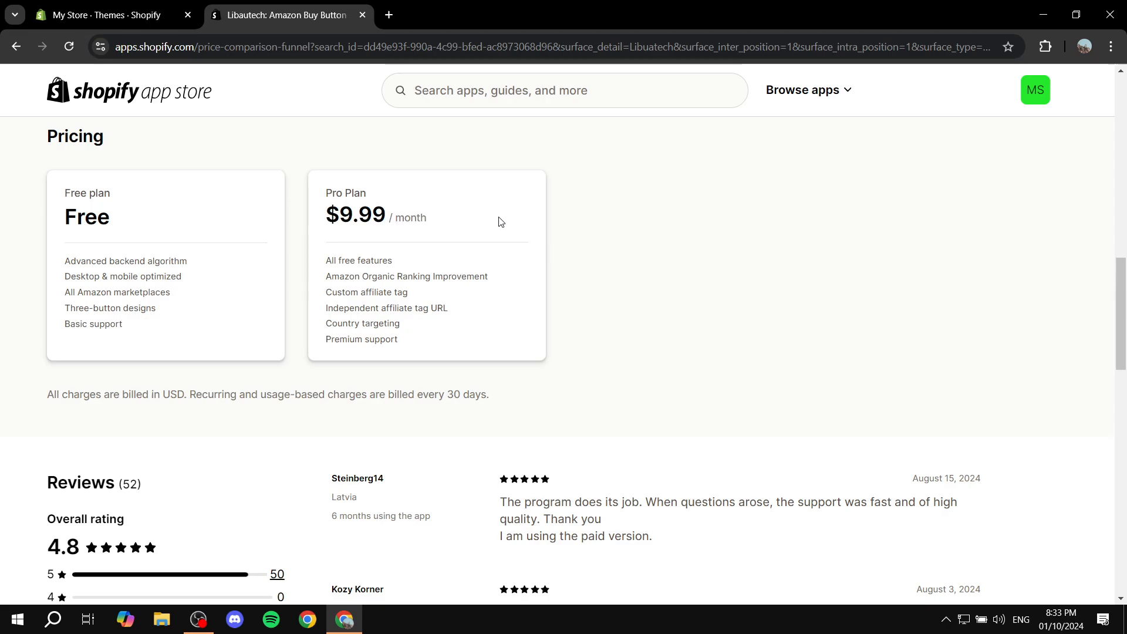
mouse_move(422, 239)
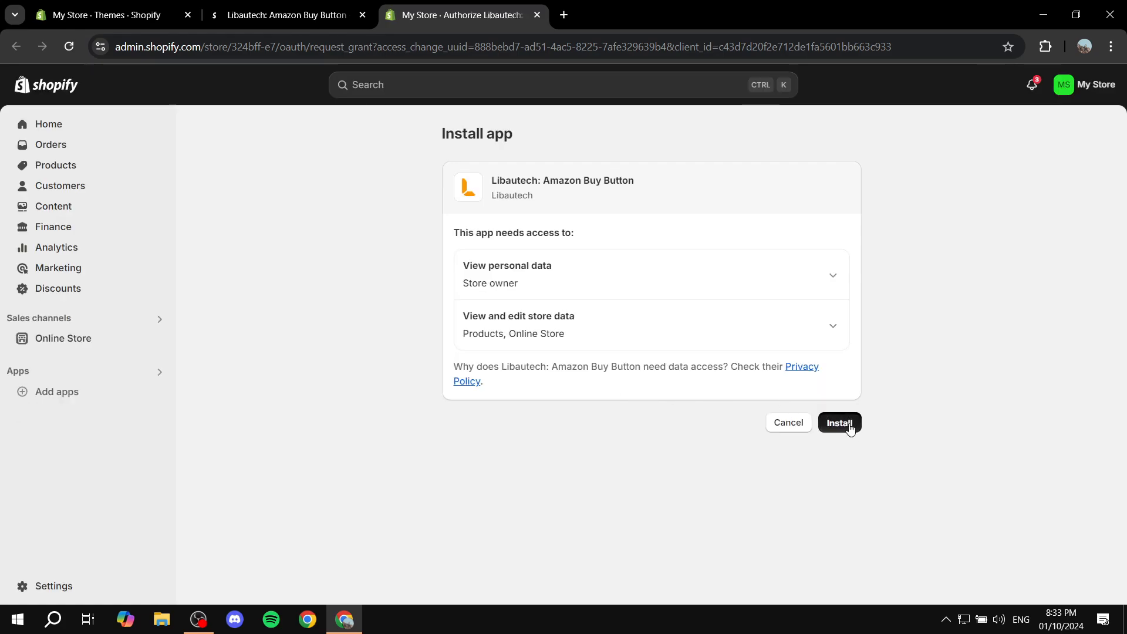
Approve the install permissions so the Amazon Buy Button app dashboard opens.
click(838, 422)
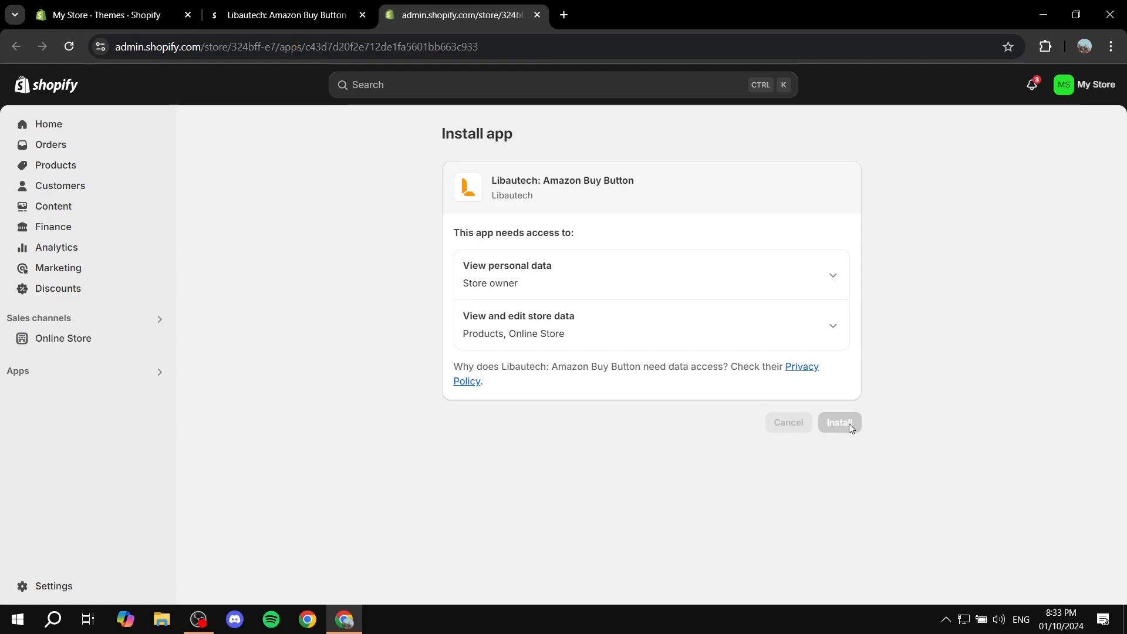
click(839, 422)
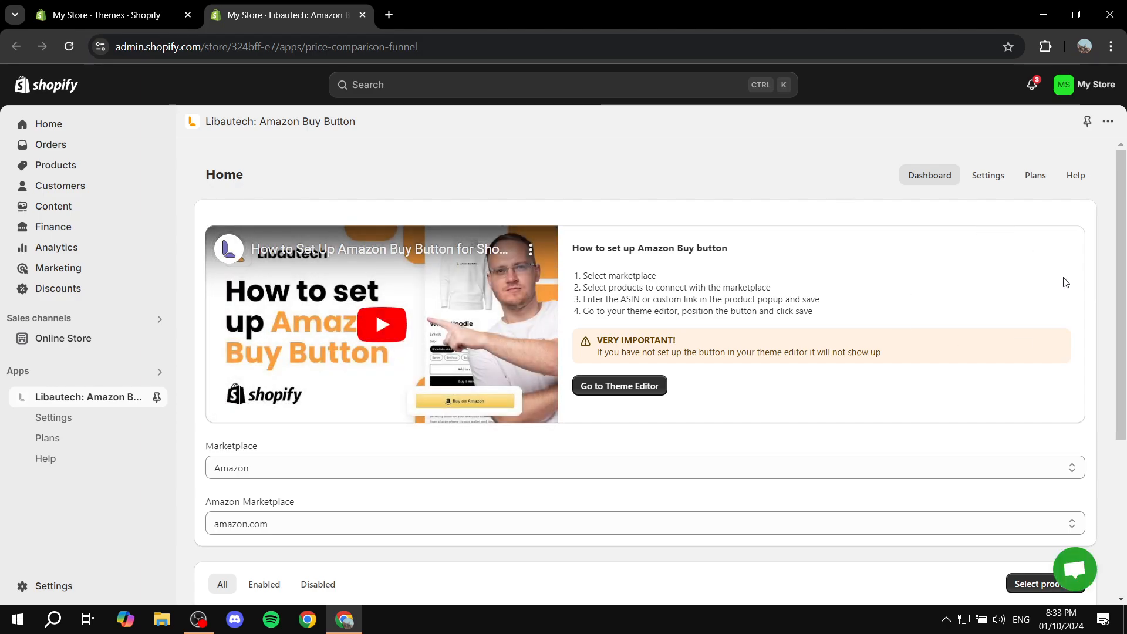
scroll(down, 3)
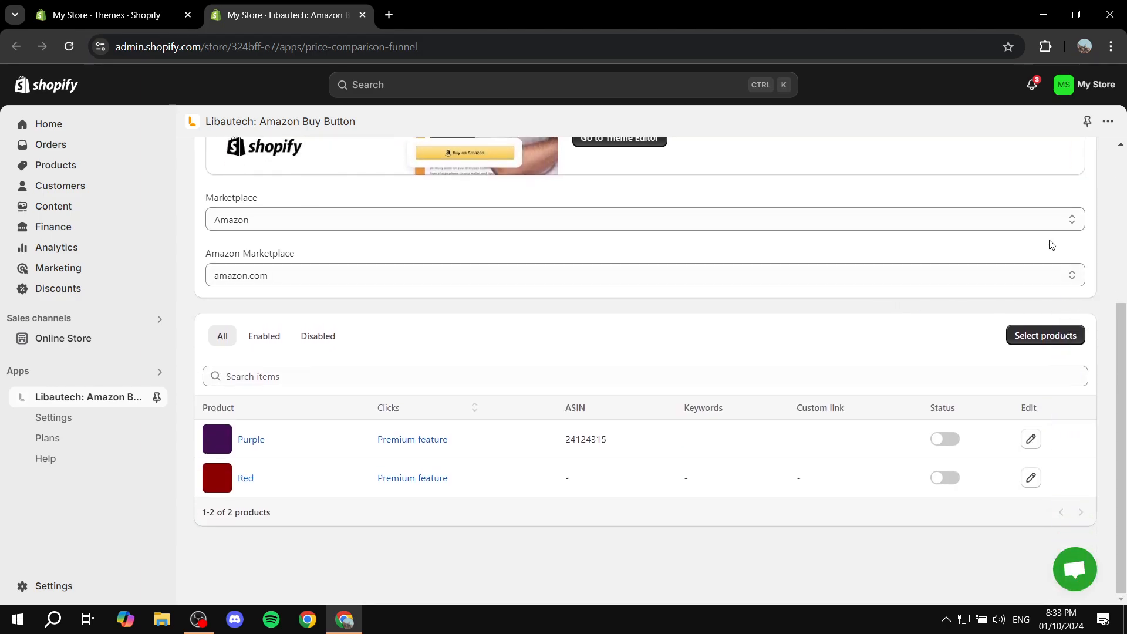
mouse_move(1053, 361)
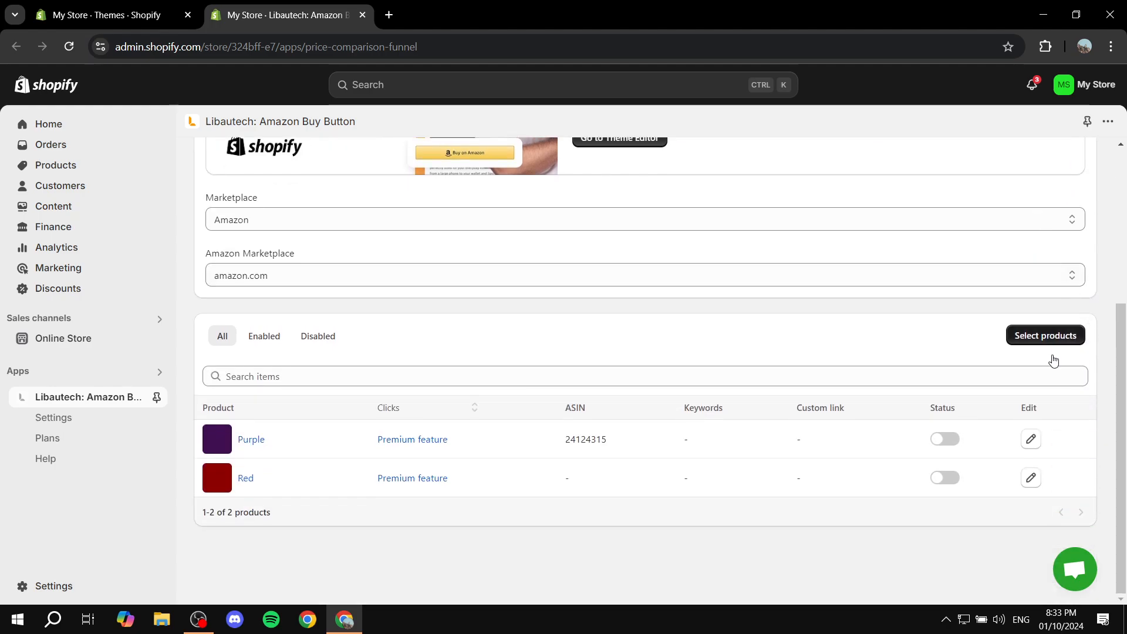
mouse_move(794, 383)
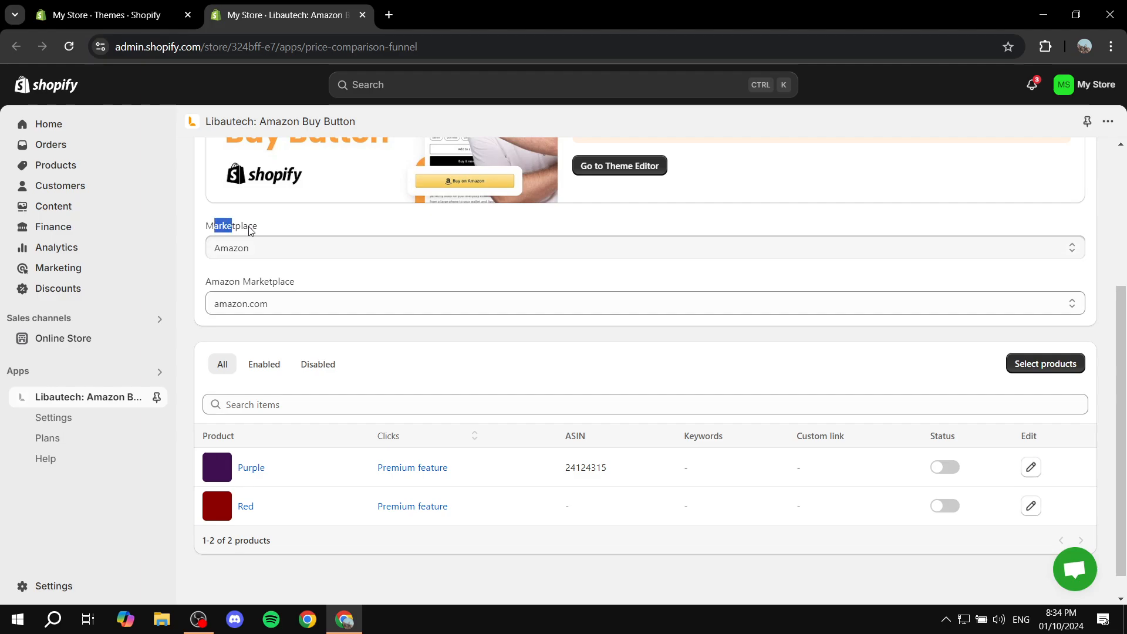
Choose Prime in the Marketplace dropdown, leaving Purple and Red enabled.
click(642, 247)
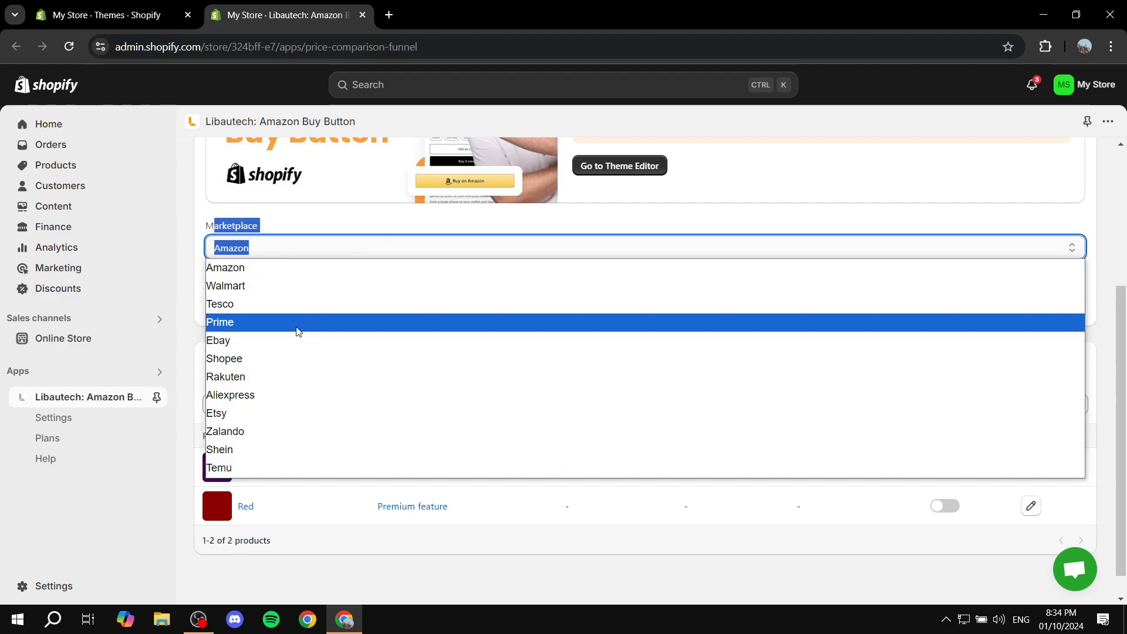
click(220, 322)
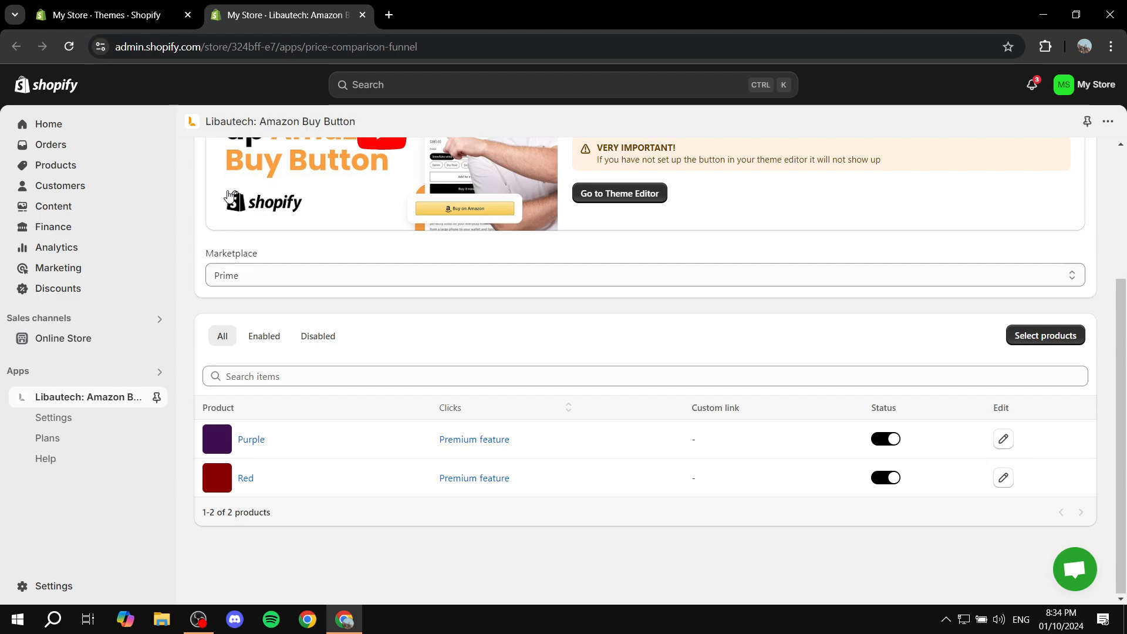
mouse_move(279, 323)
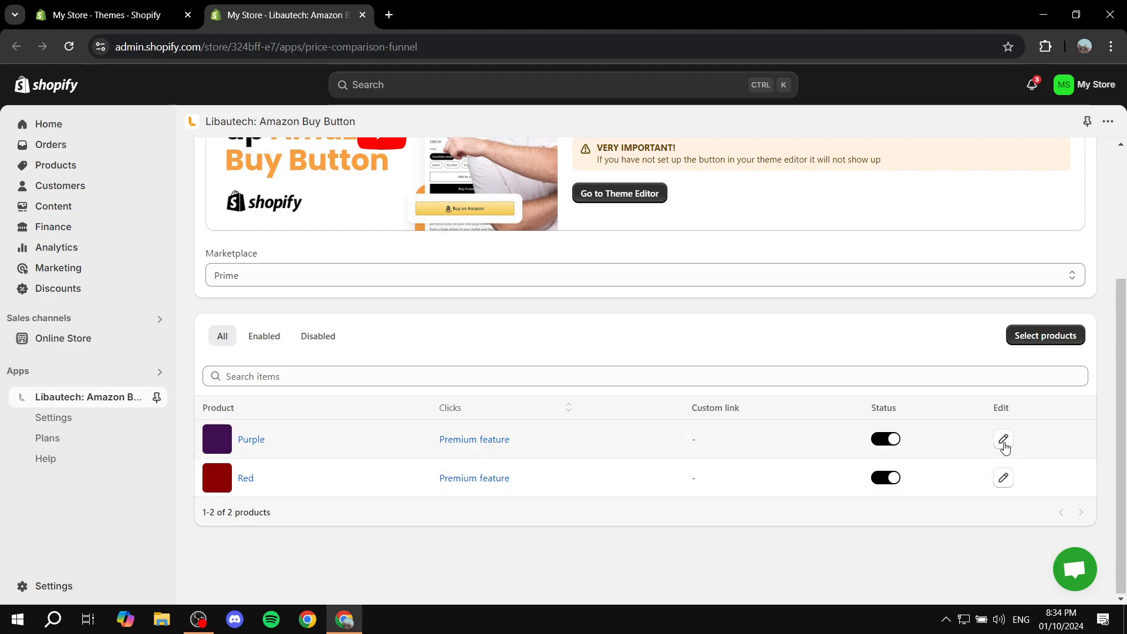
Edit the Purple product's button settings and save and enable its link.
click(1003, 440)
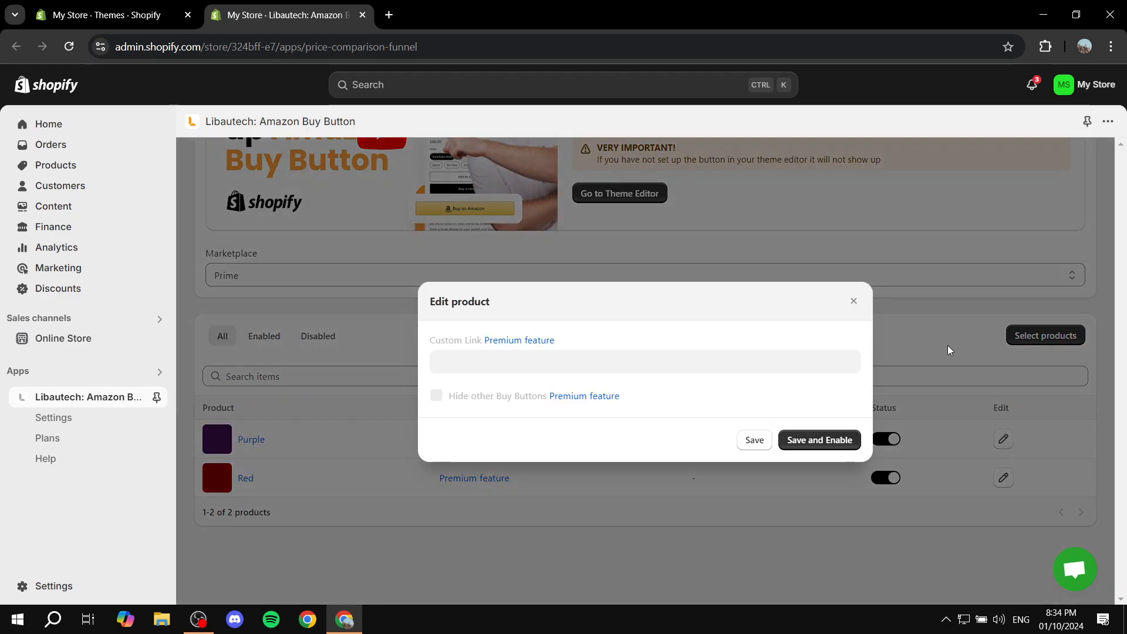
mouse_move(429, 337)
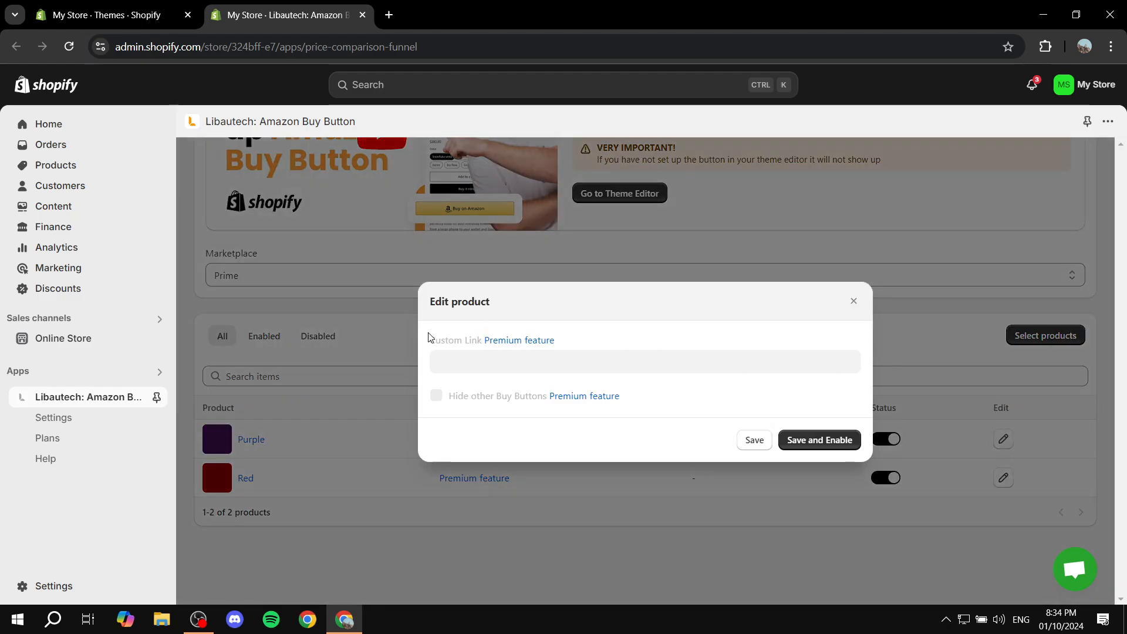
double_click(454, 341)
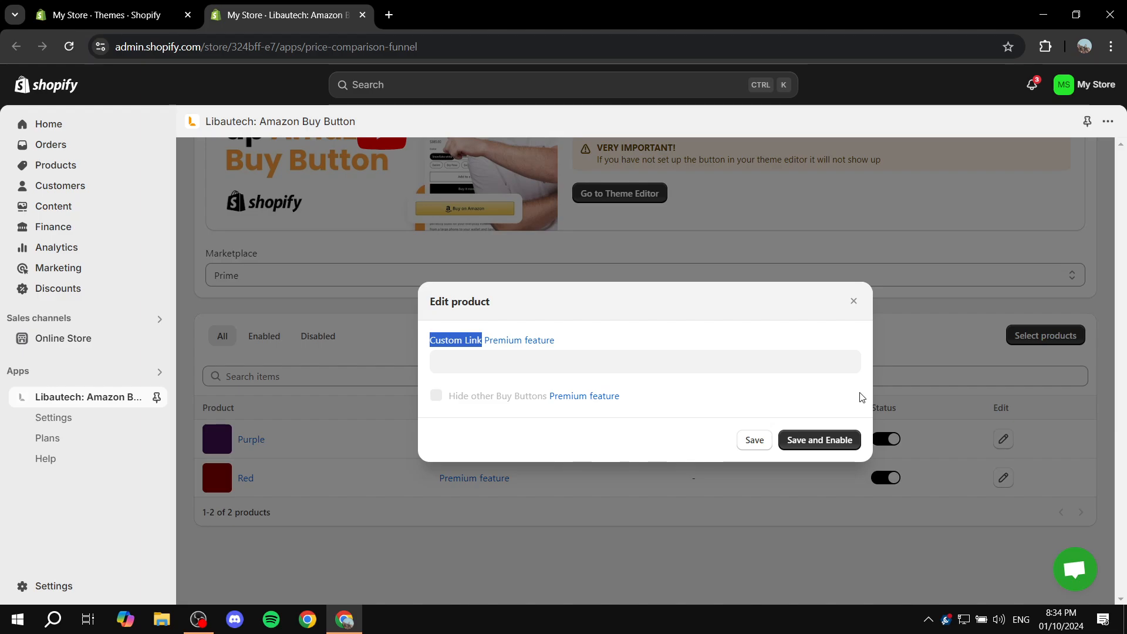
mouse_move(818, 439)
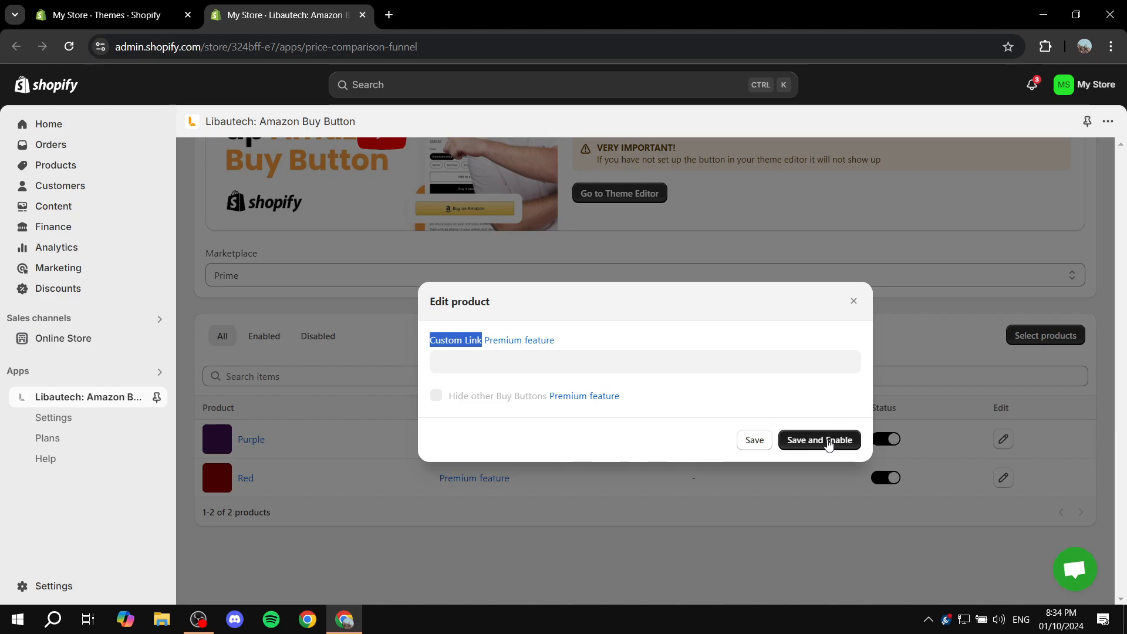
click(819, 440)
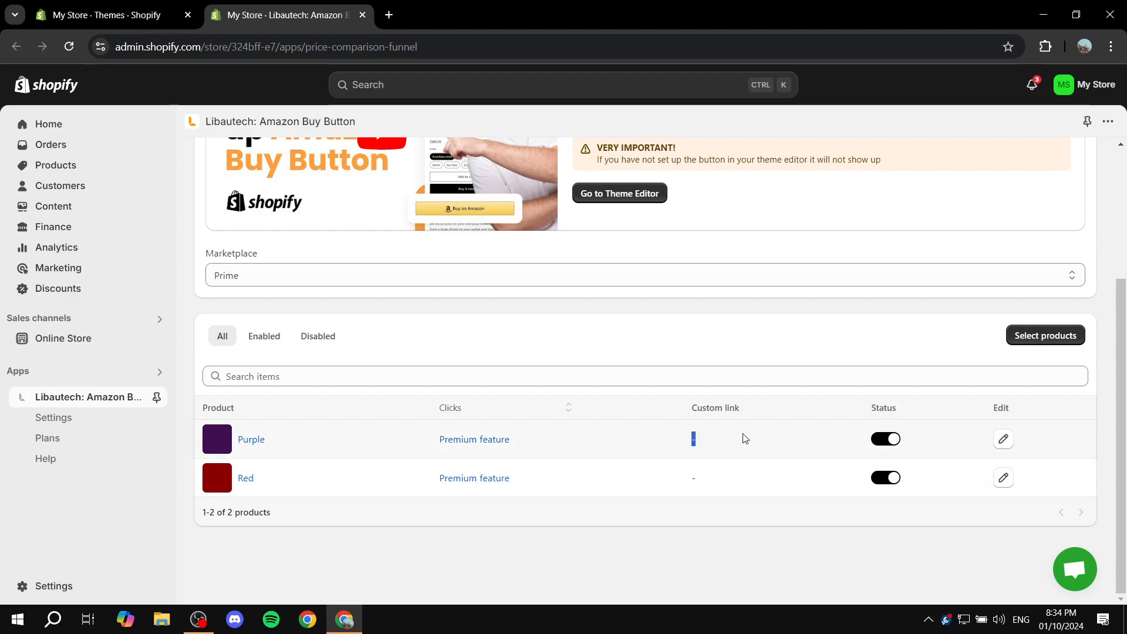
mouse_move(800, 459)
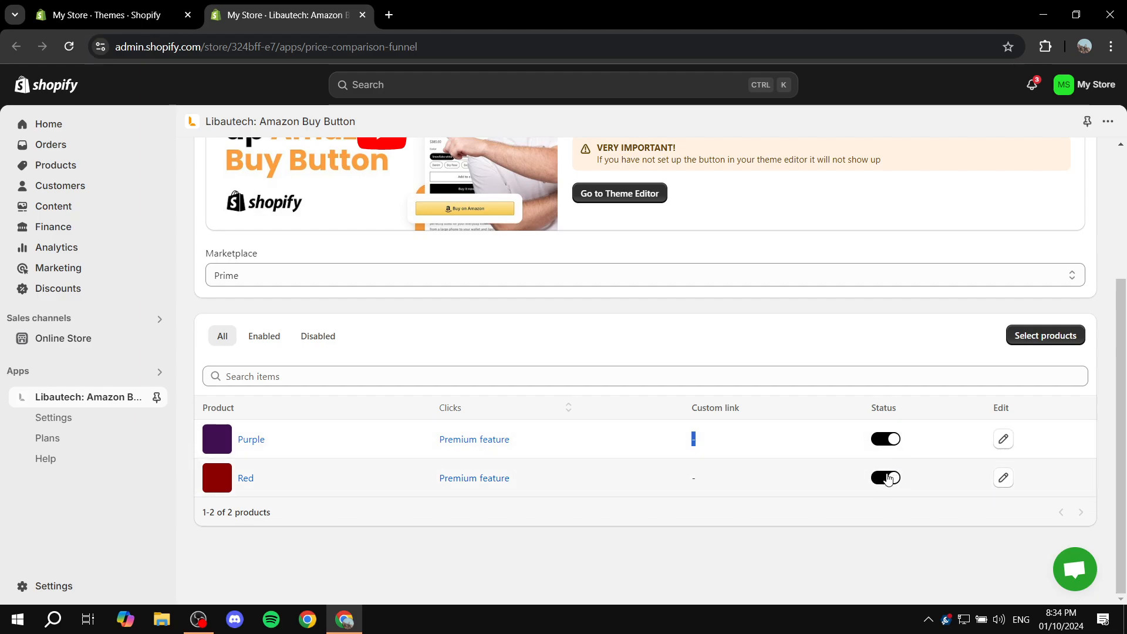
Turn off the buy button links for both products and reopen the marketplace choices.
click(885, 478)
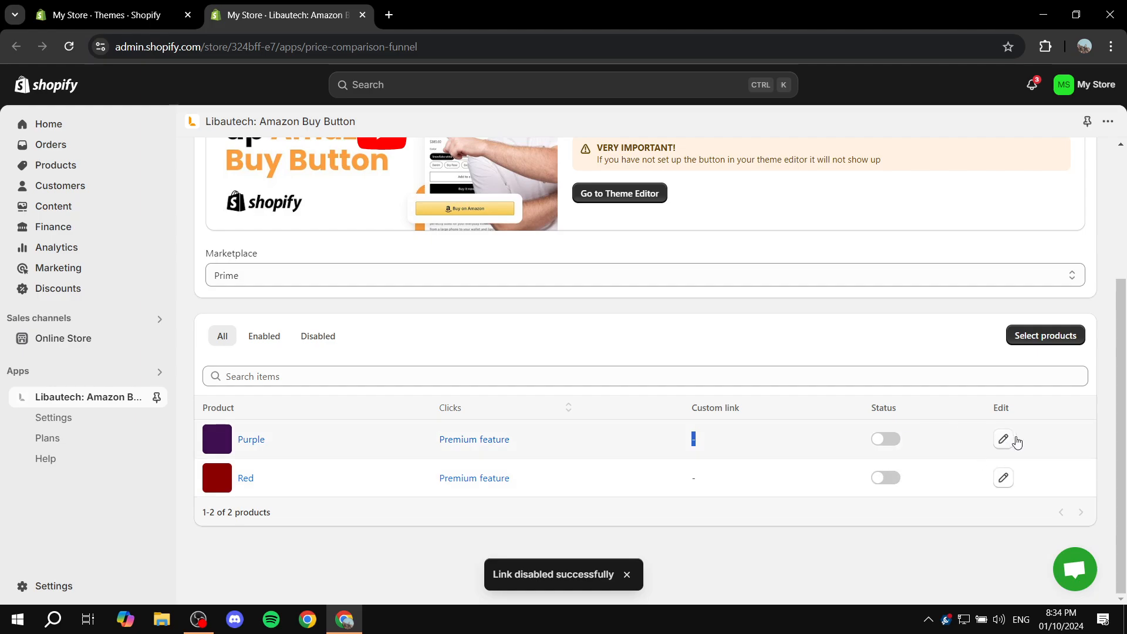
mouse_move(1010, 453)
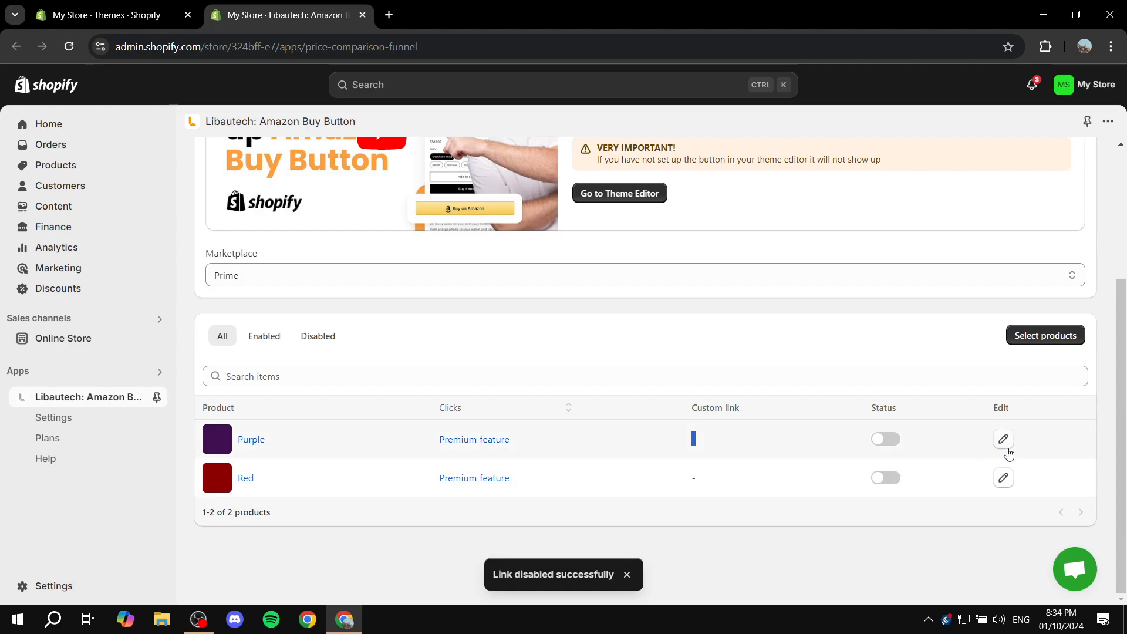
mouse_move(988, 429)
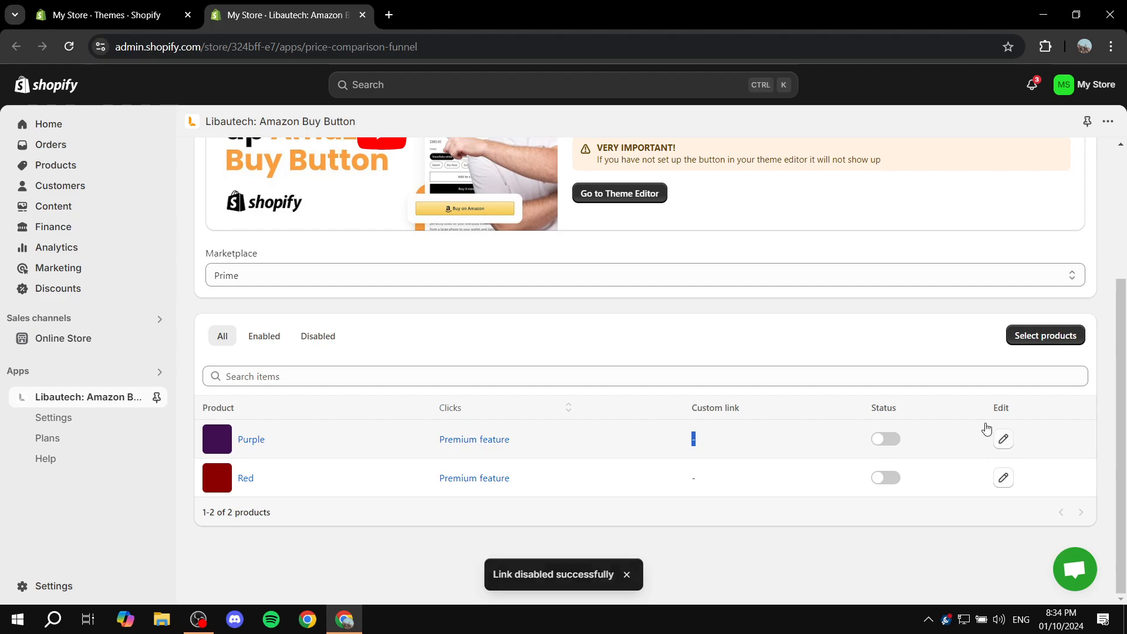
click(642, 275)
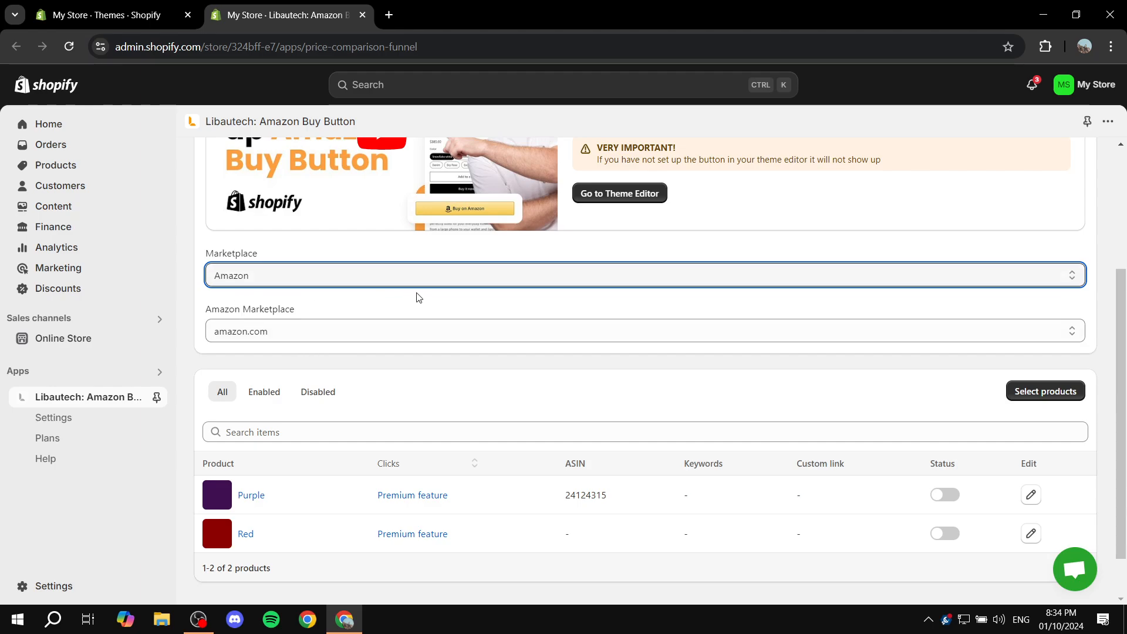
With marketplace Amazon, give Red the ASIN 142153545 and save and enable it.
scroll(down, 3)
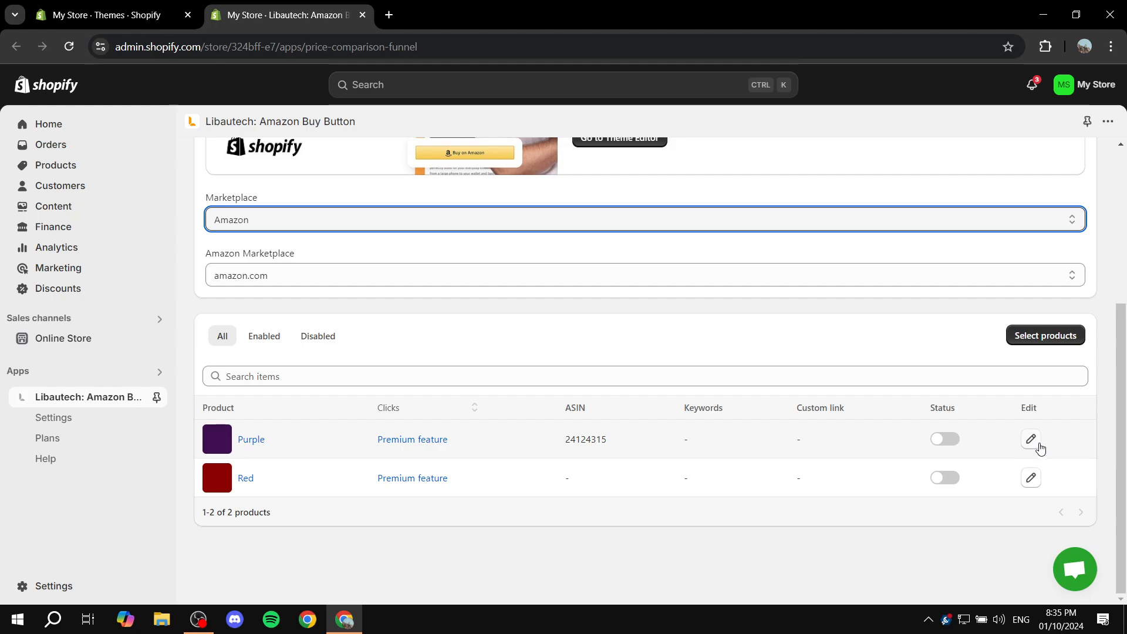
mouse_move(1041, 449)
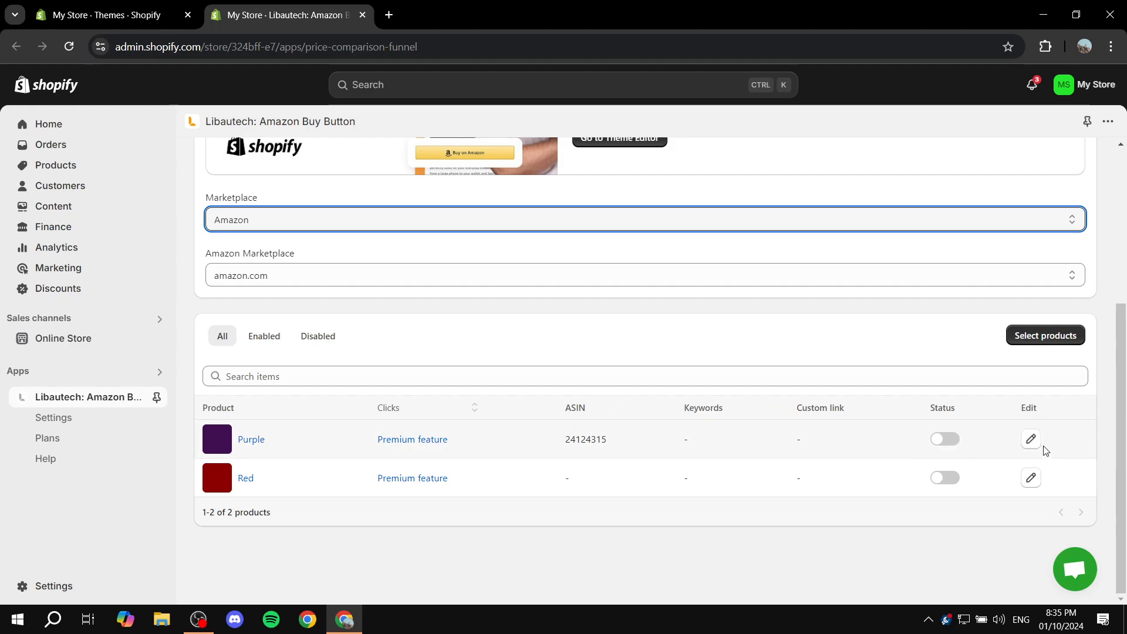
click(1029, 438)
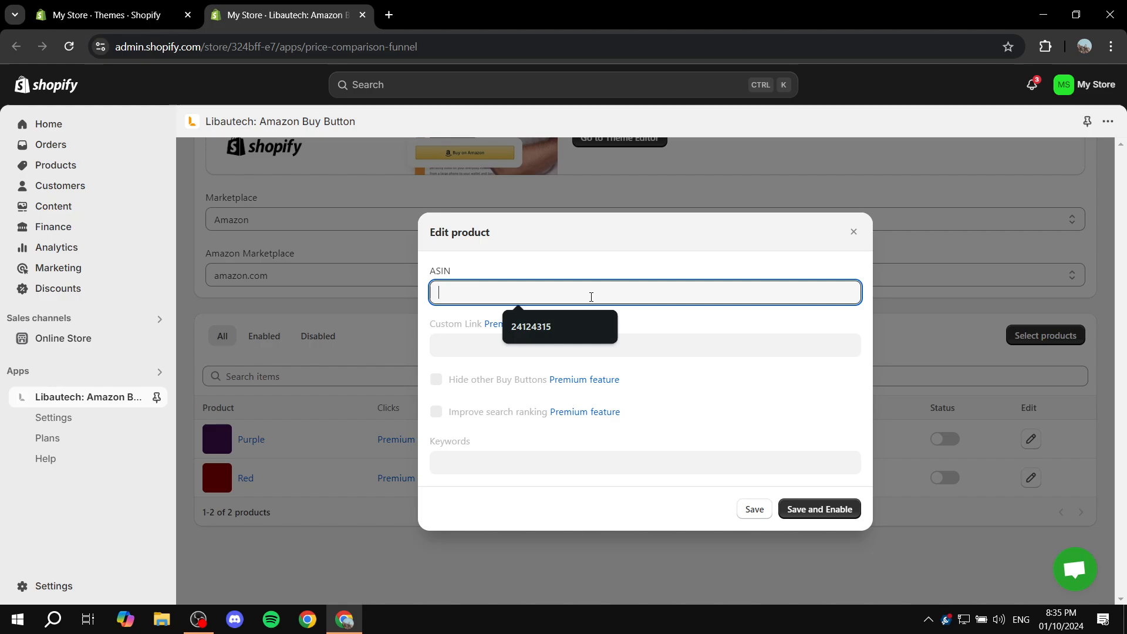
text(14215354)
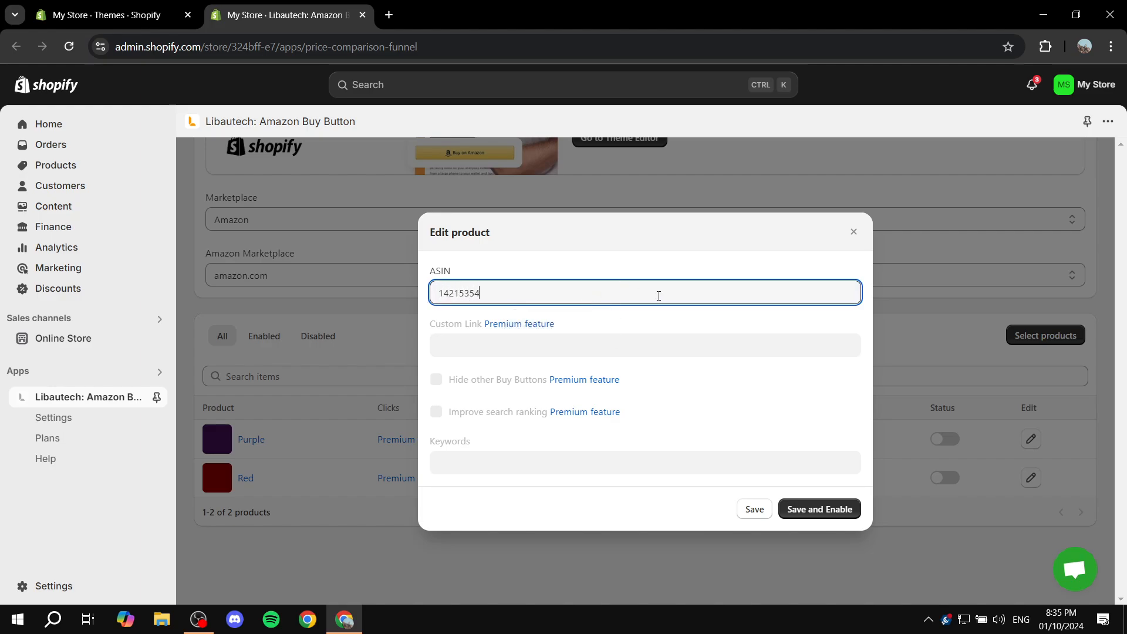
click(818, 509)
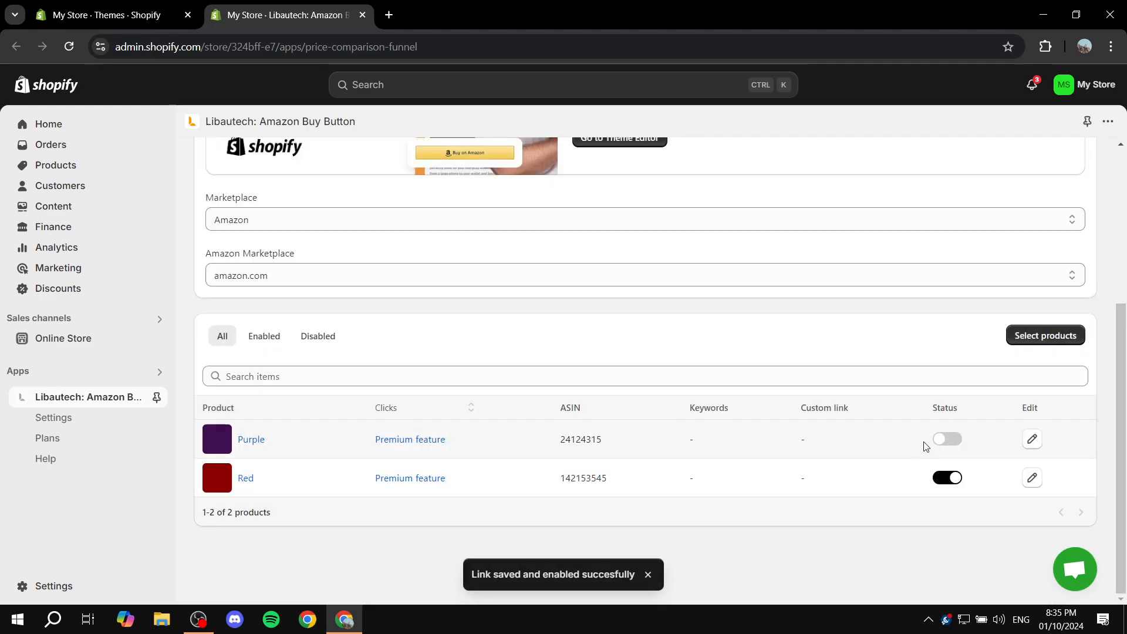
Enable Purple's buy button and go to the online store's Themes page.
click(948, 439)
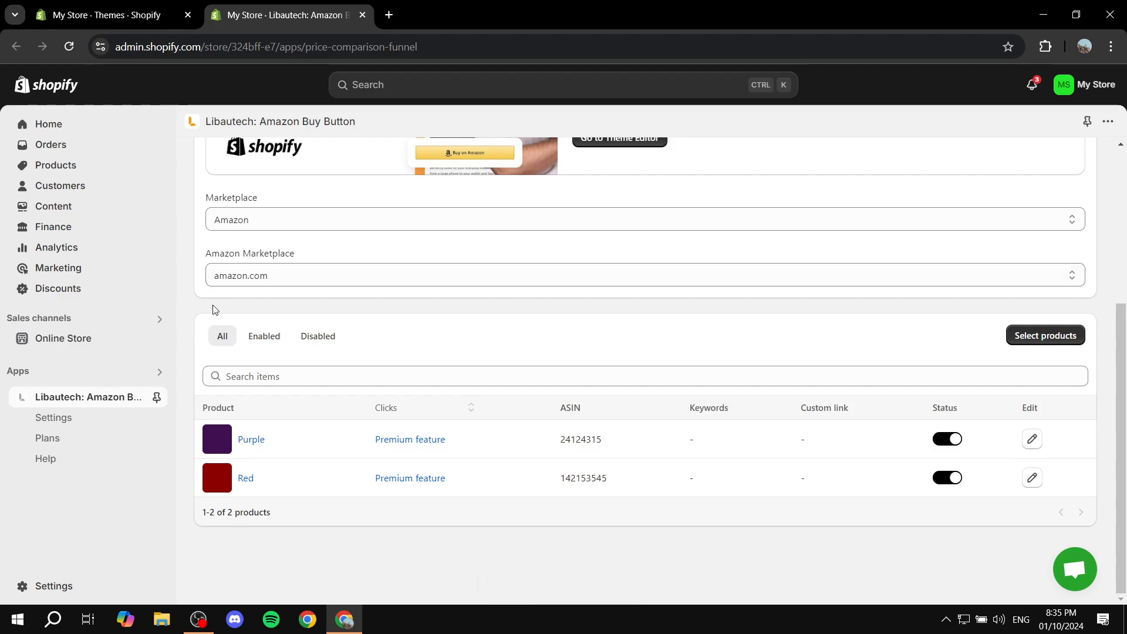
click(62, 339)
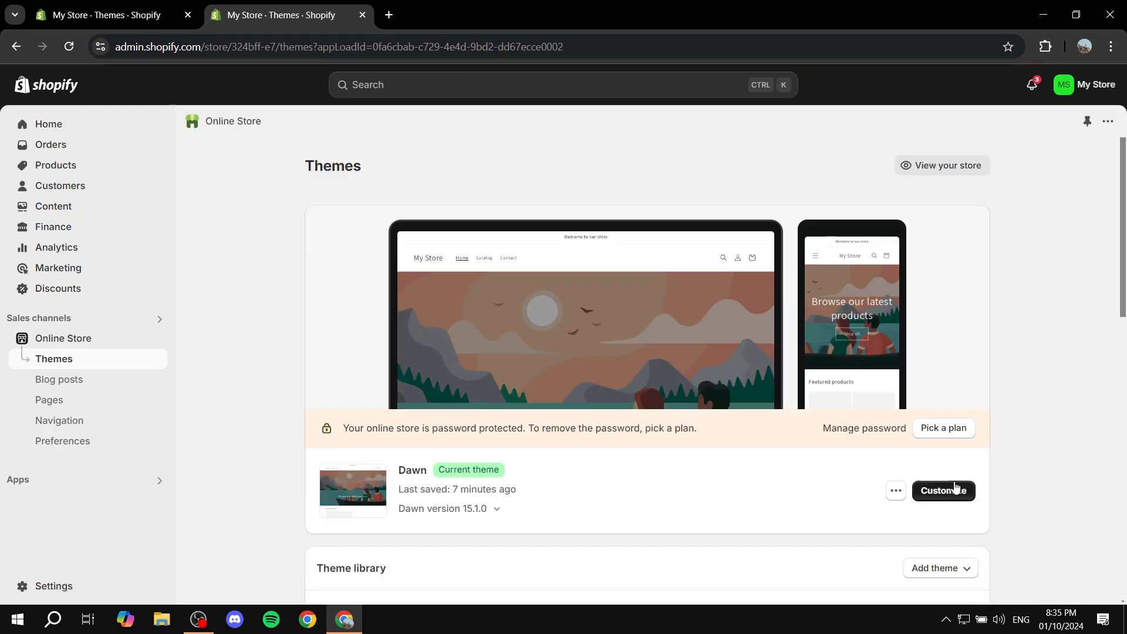
Customize Dawn, preview the Purple product page and remove the existing Amazon Button block.
click(943, 491)
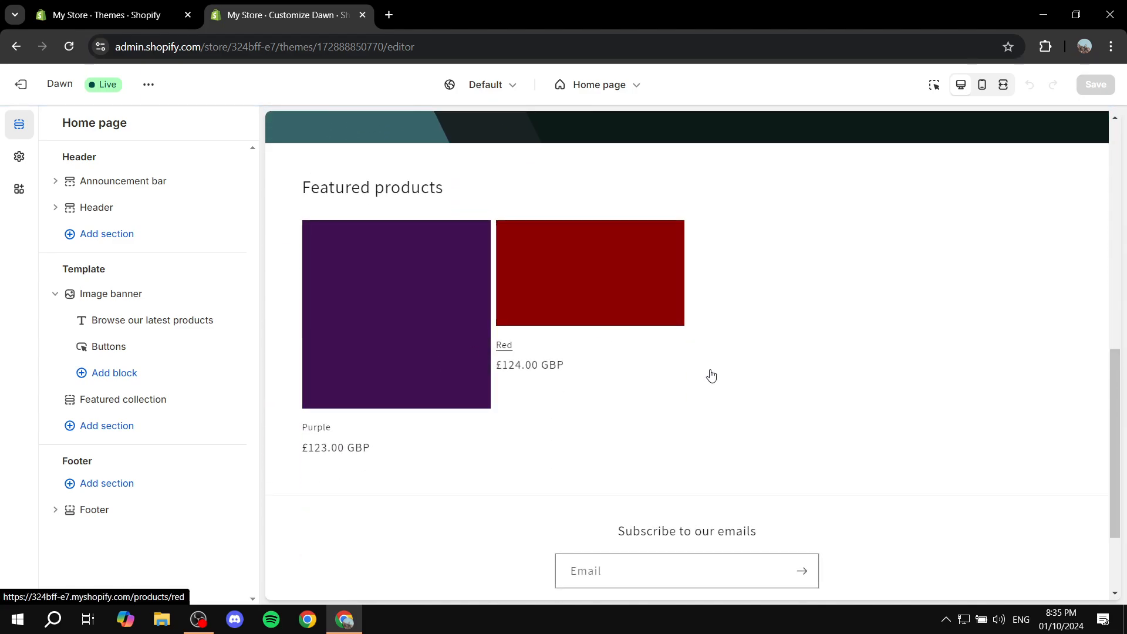
click(395, 313)
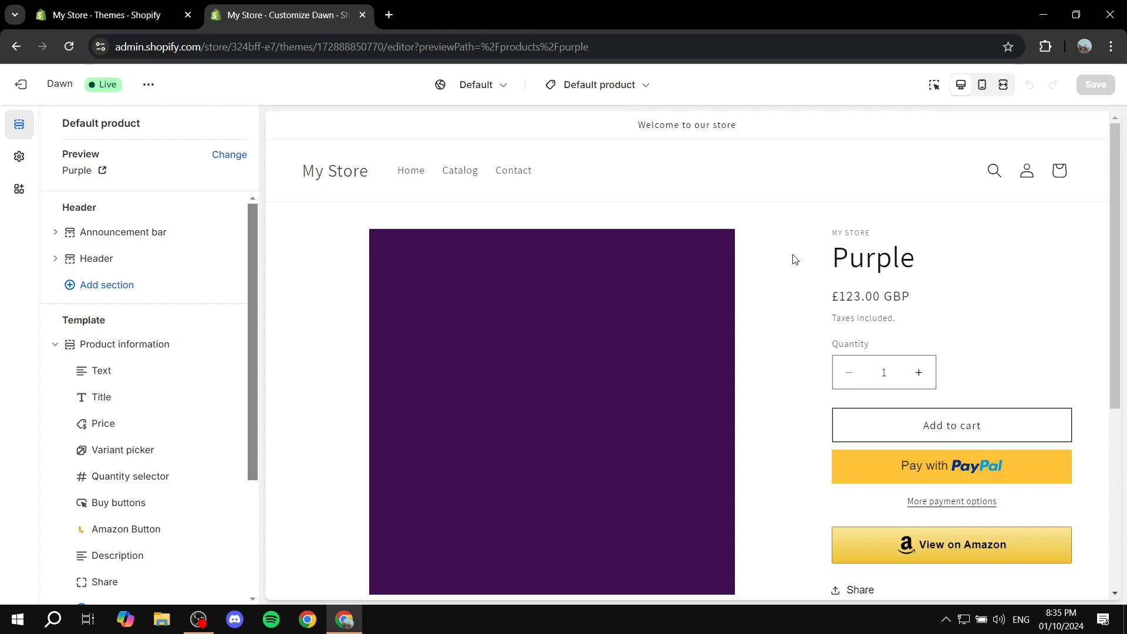
double_click(83, 320)
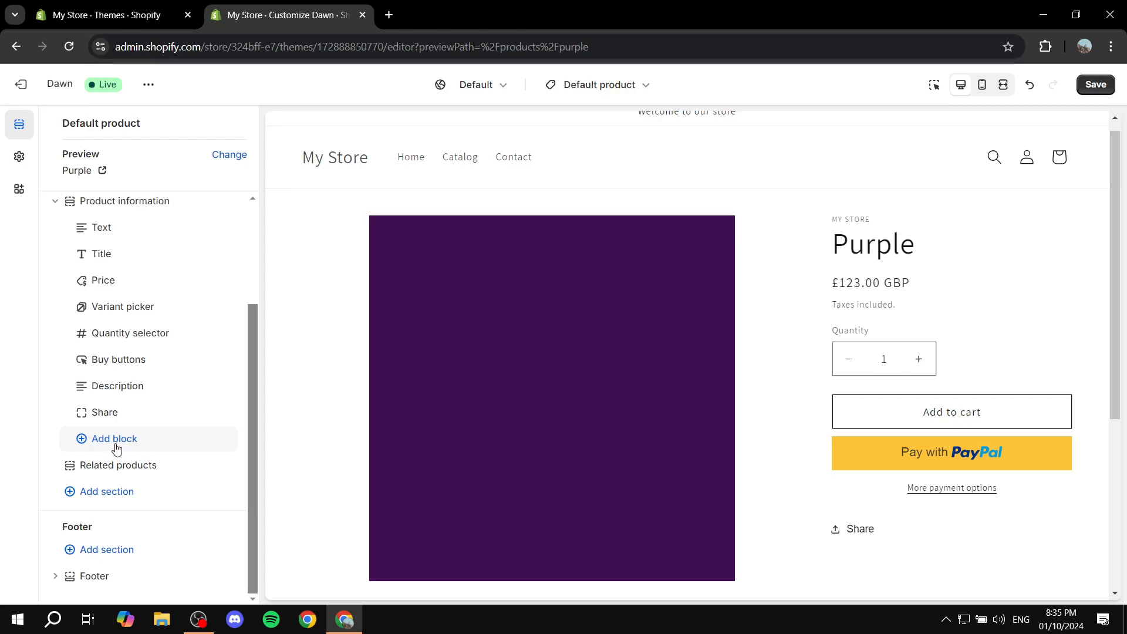
Insert the Amazon Button app block into product information below Buy buttons.
click(113, 439)
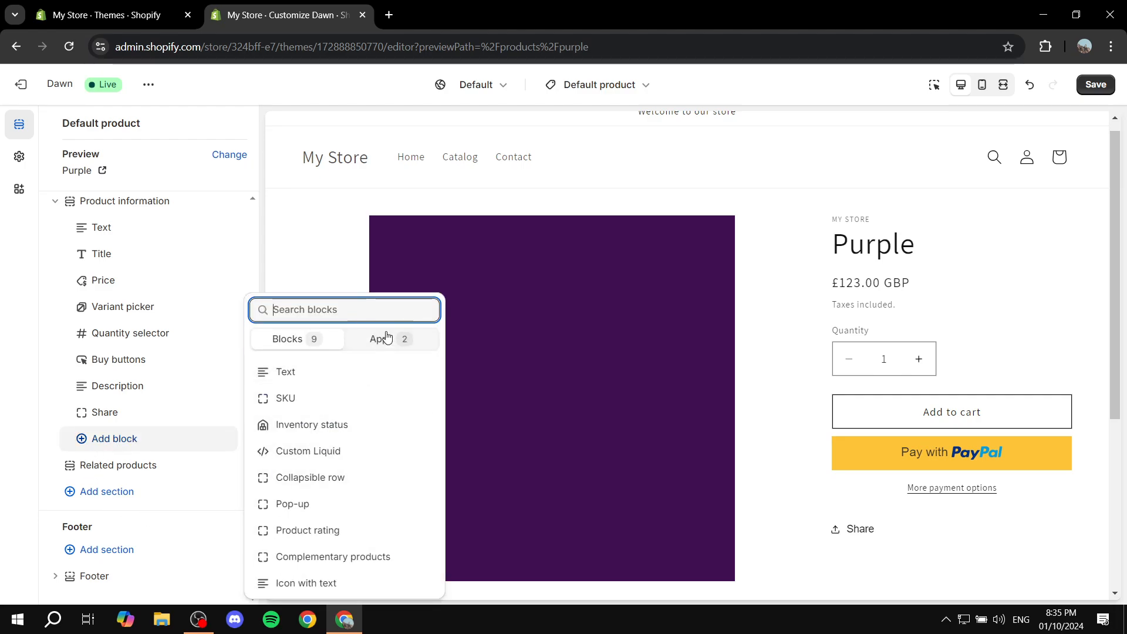
click(385, 338)
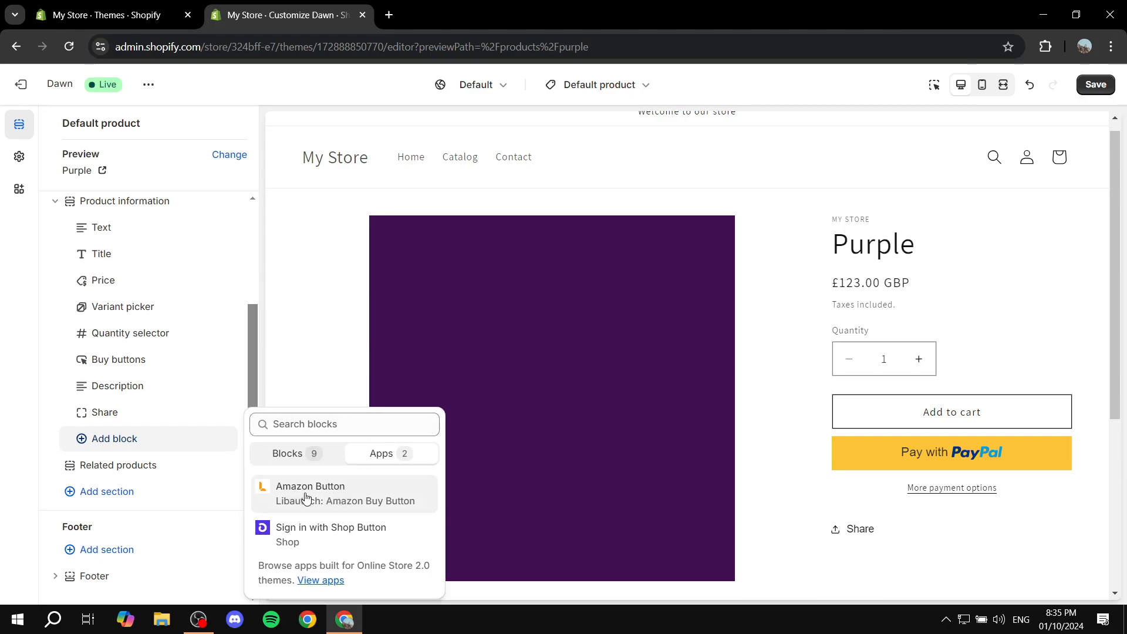
mouse_move(332, 496)
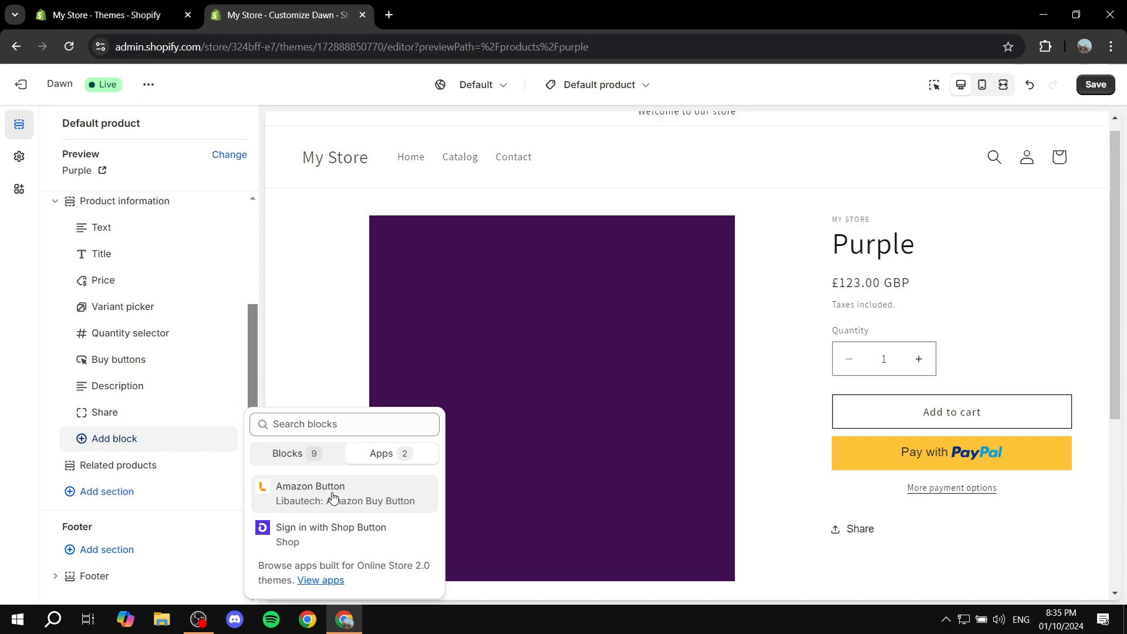
click(310, 493)
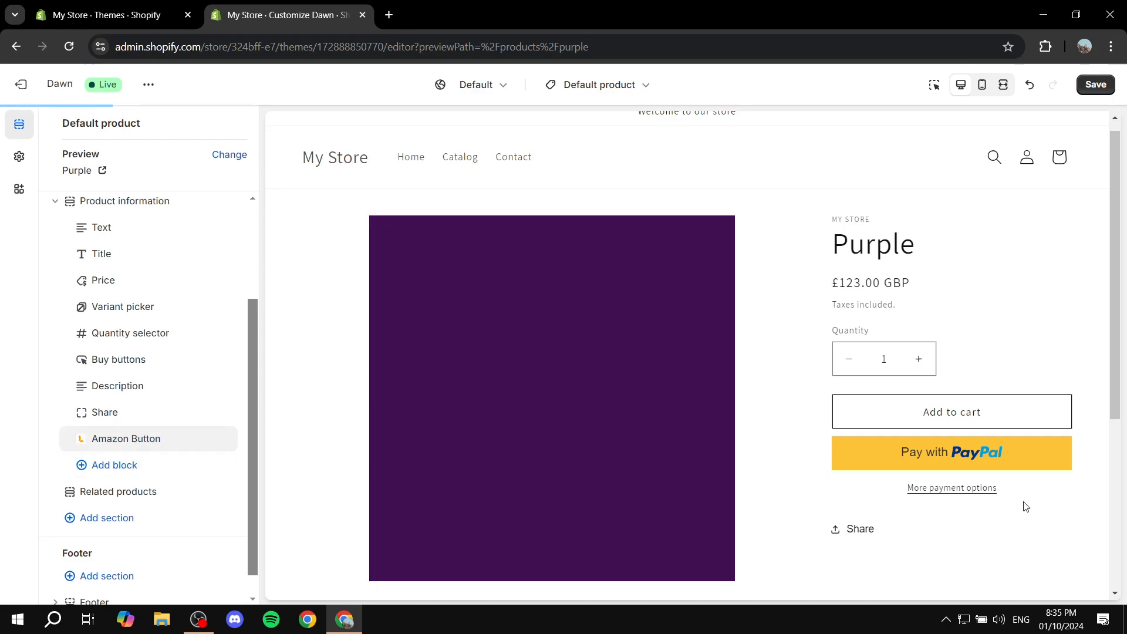
scroll(down, 3)
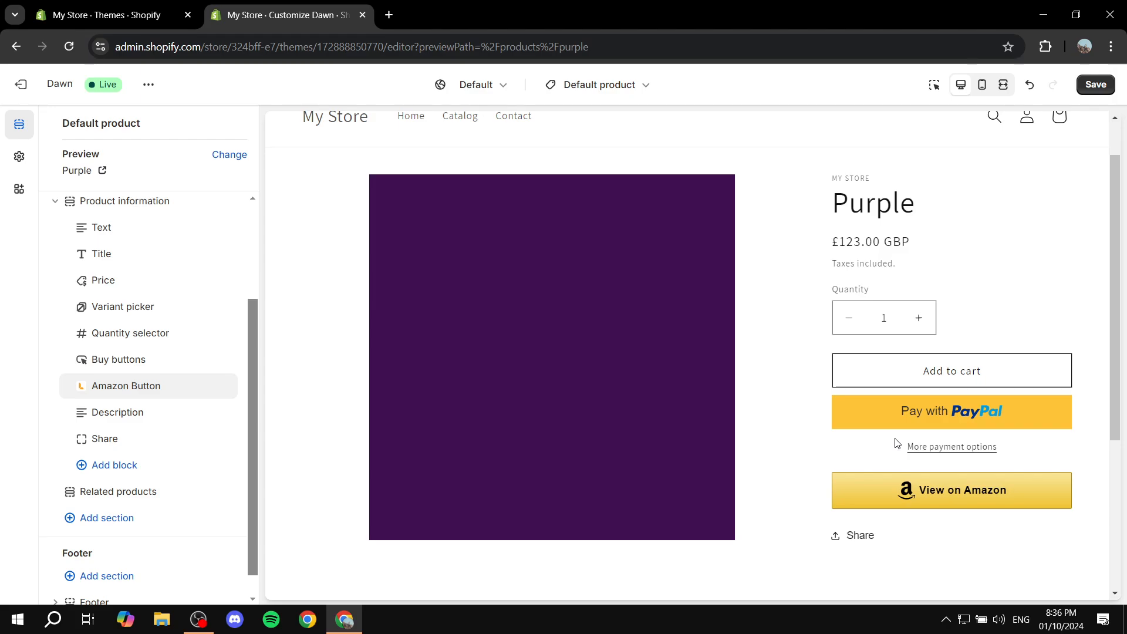
mouse_move(1067, 262)
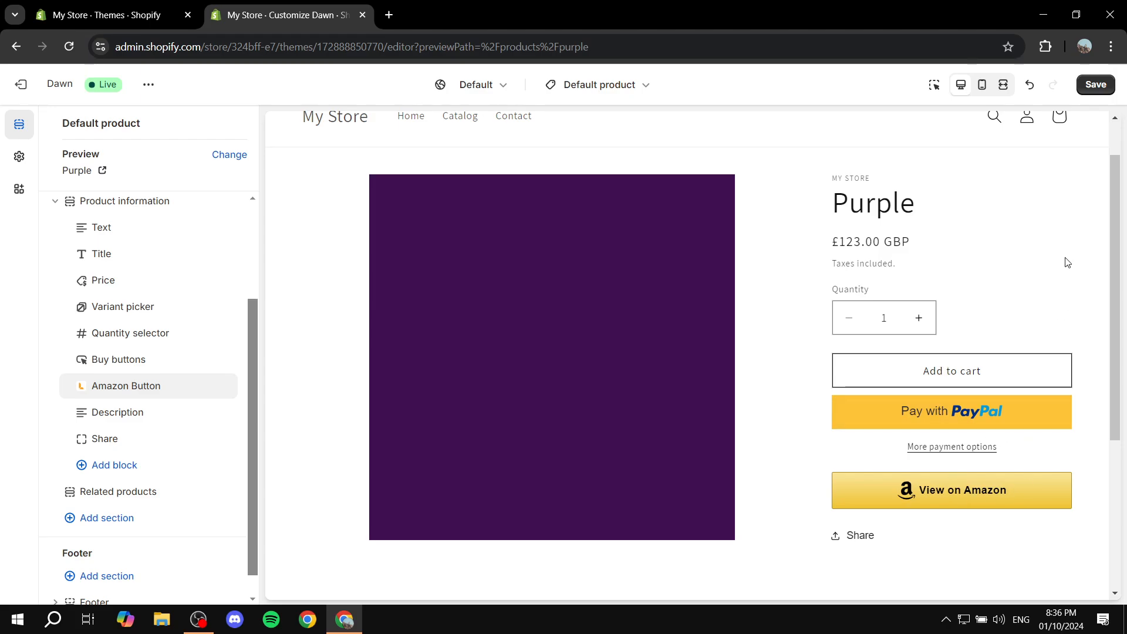
Save the theme changes and return to the Themes page.
click(1096, 84)
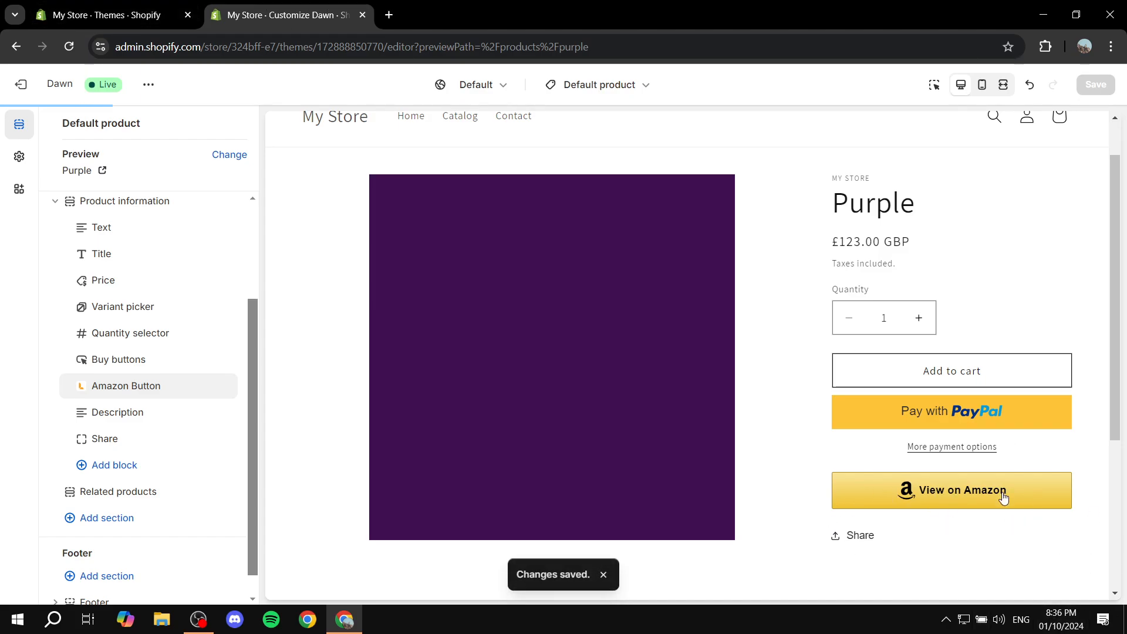
click(104, 14)
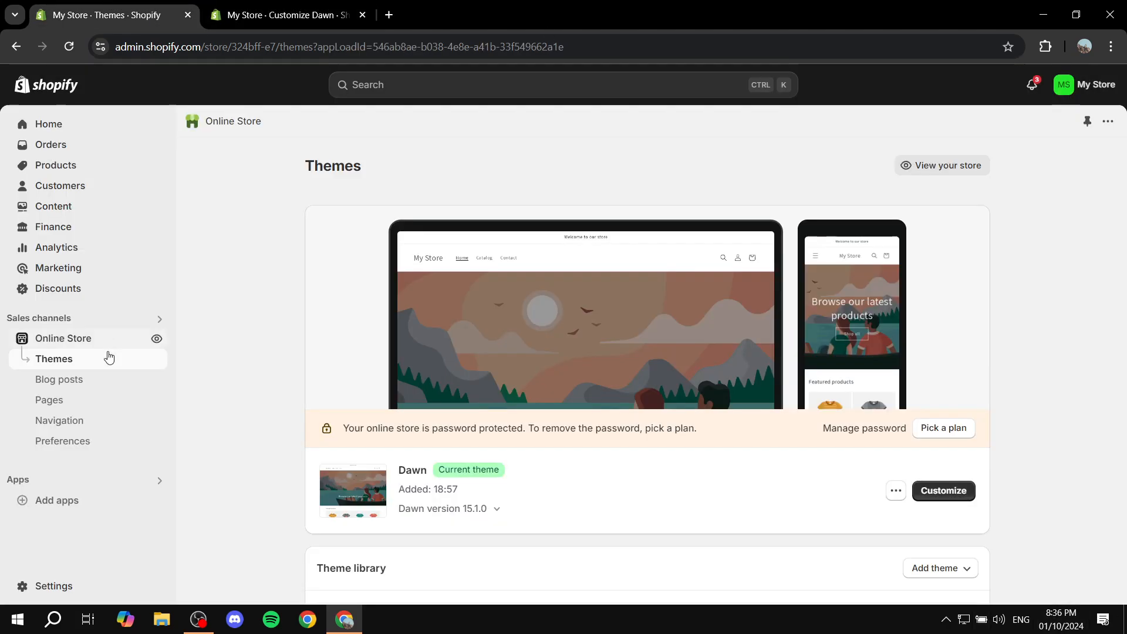
Reopen the Amazon Buy Button app from Apps and set its marketplace to Prime.
click(561, 84)
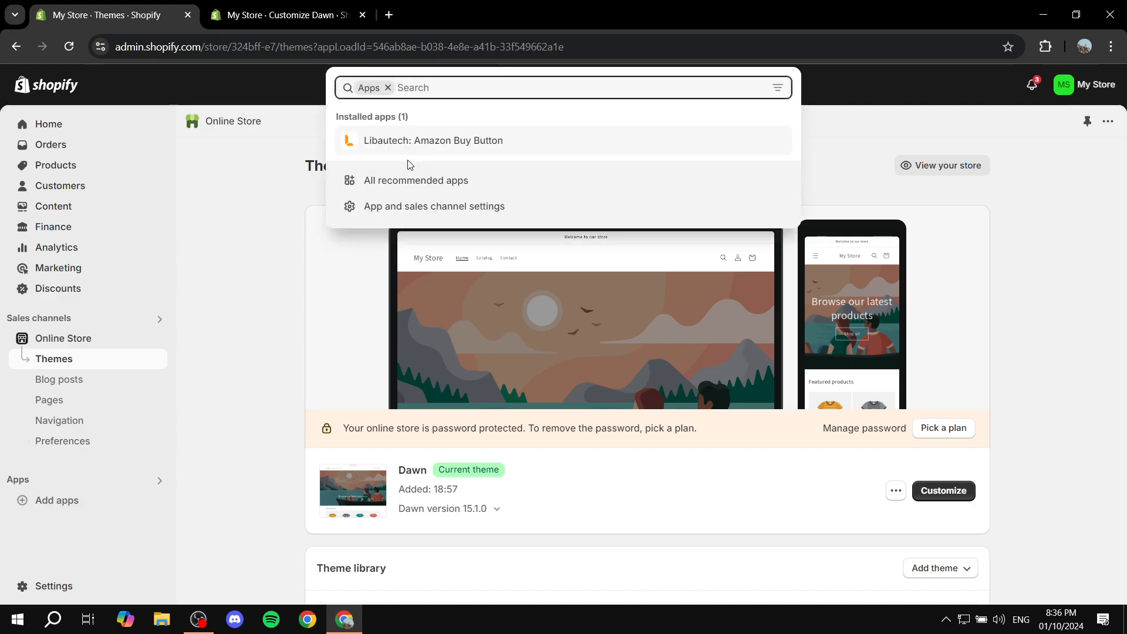
click(434, 140)
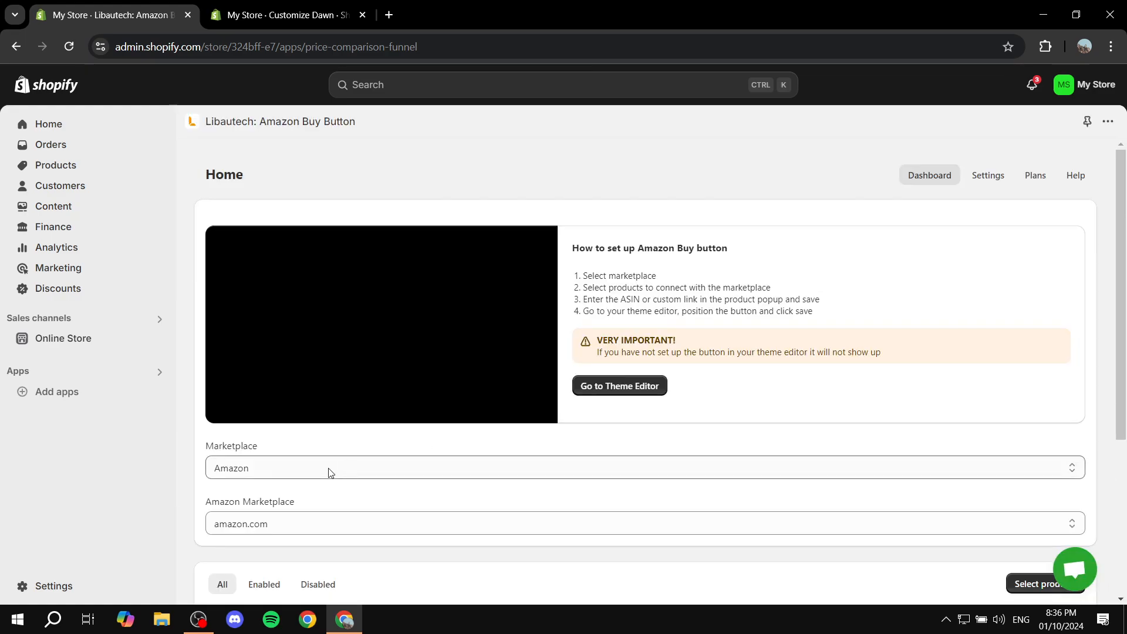
click(642, 468)
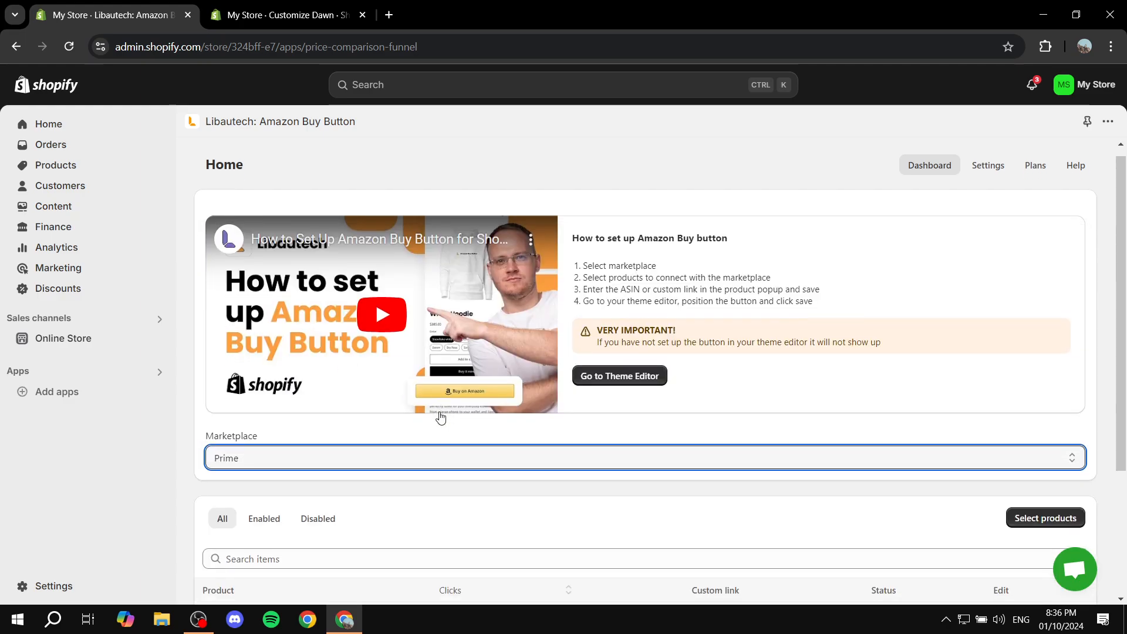
scroll(down, 3)
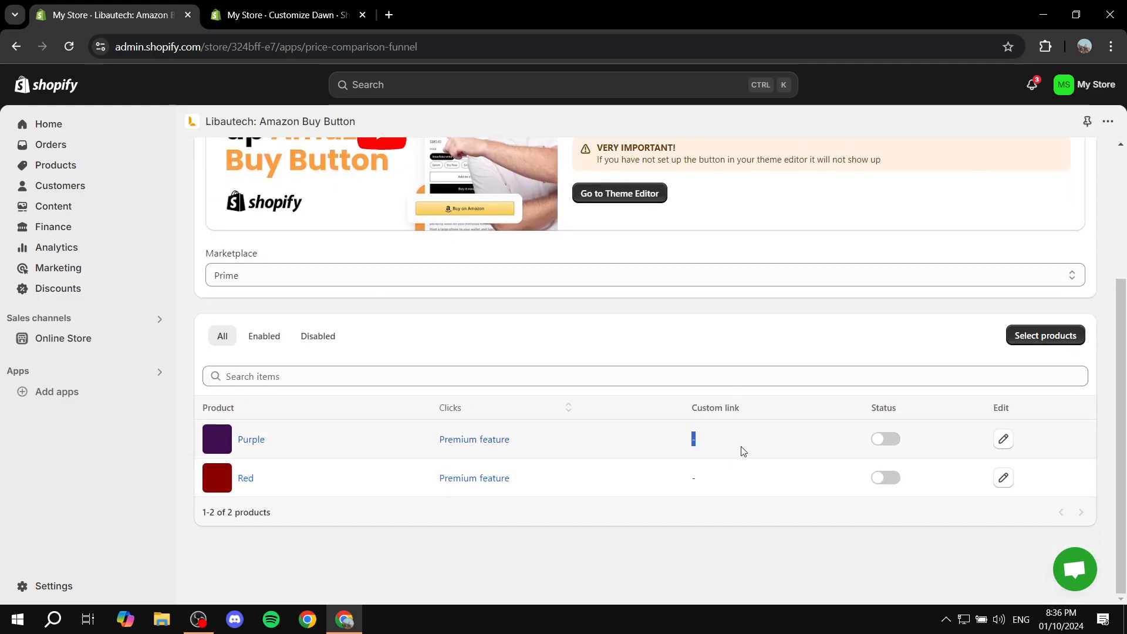